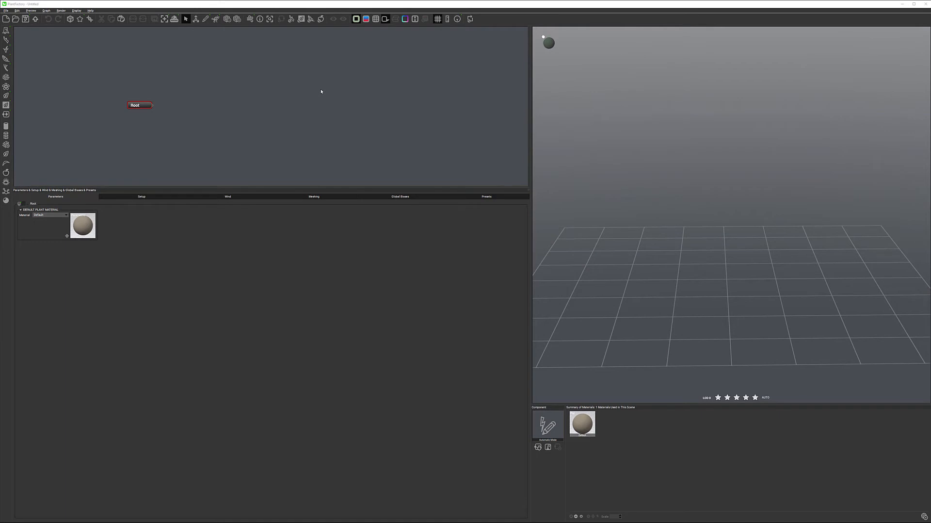
mouse_move(675, 186)
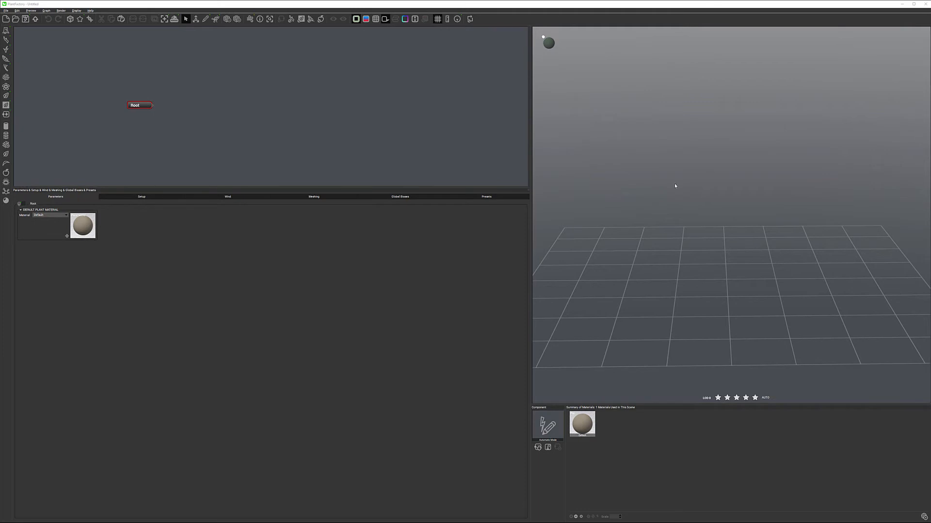
mouse_move(629, 138)
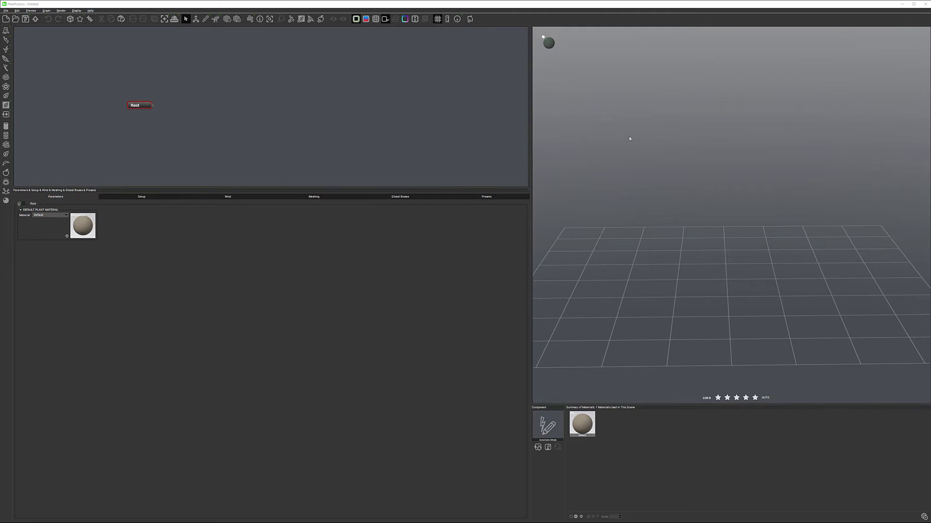
mouse_move(710, 273)
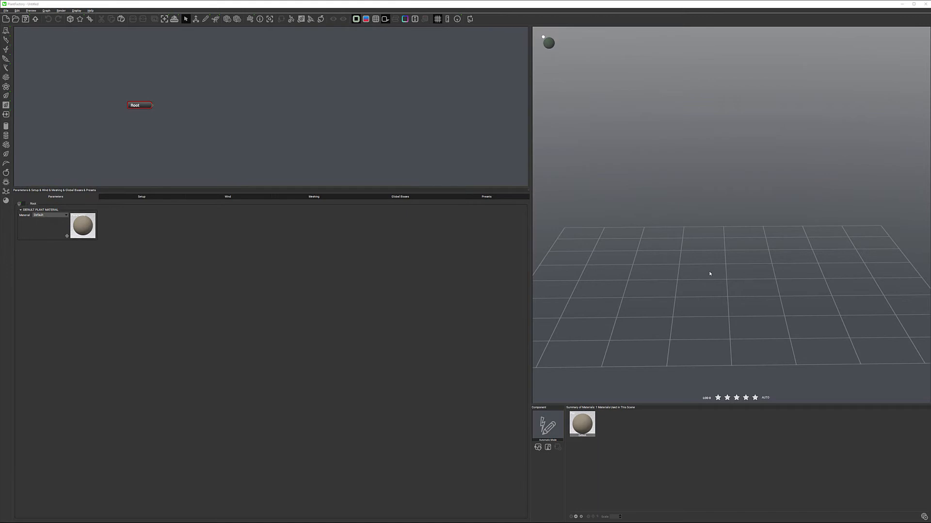
mouse_move(775, 287)
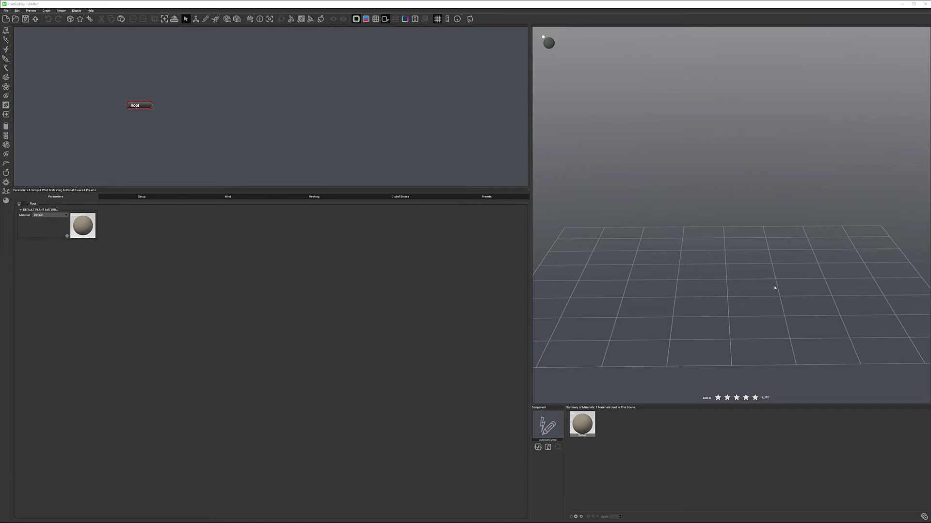
mouse_move(730, 88)
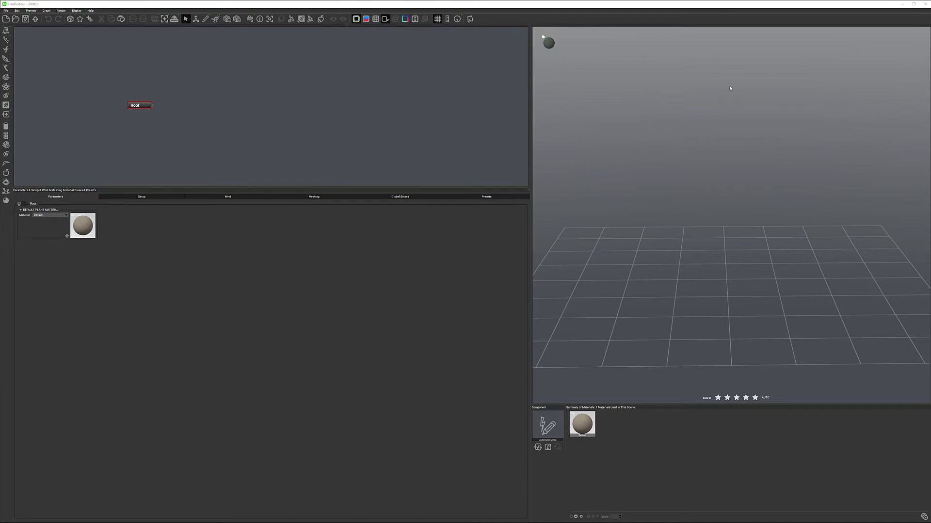
mouse_move(798, 301)
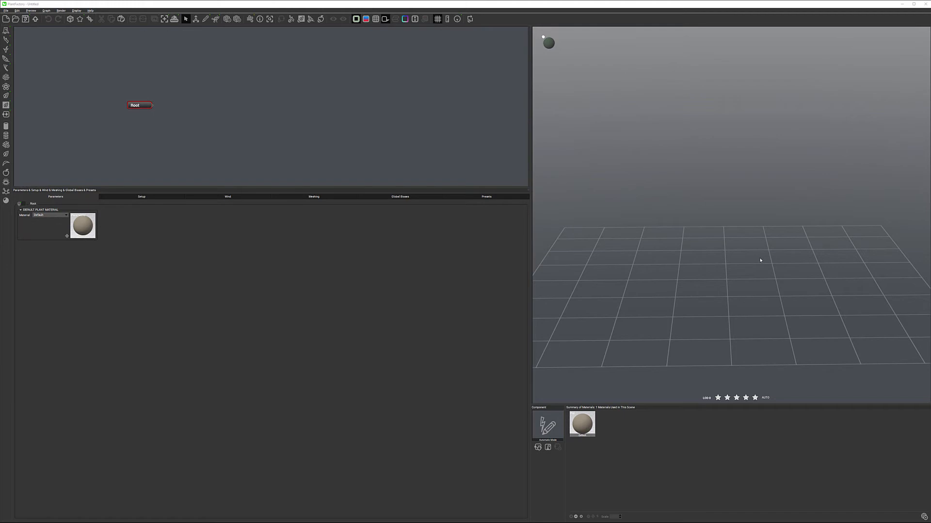
mouse_move(241, 112)
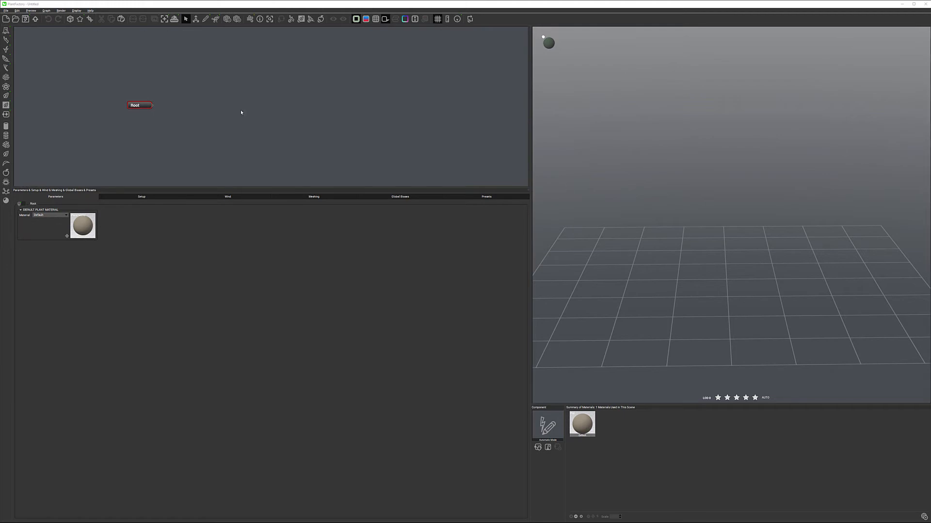
- Select the Root node and shift it slightly left in the graph
double_click(139, 105)
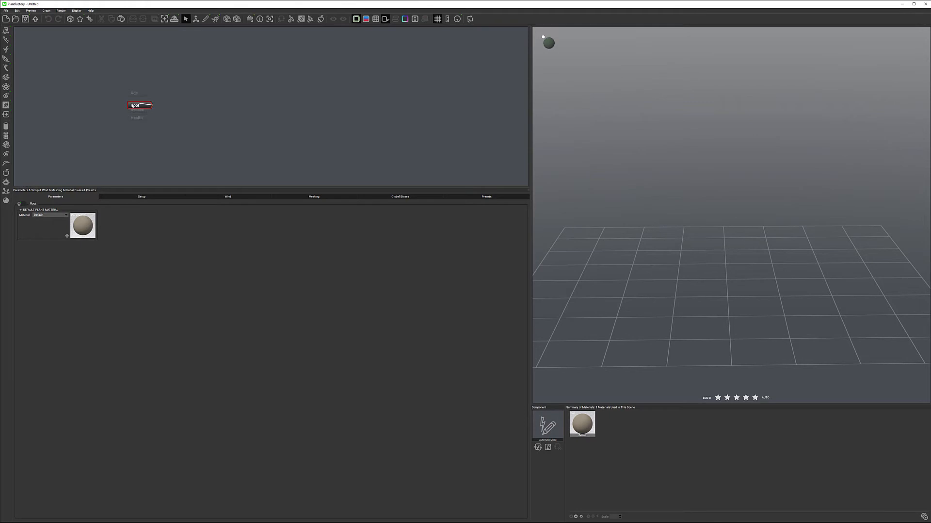
drag(139, 105, 94, 102)
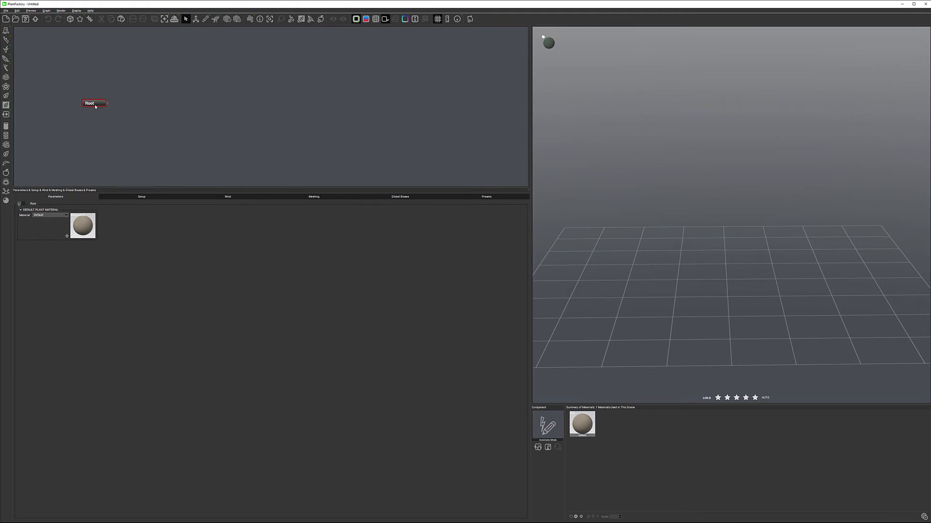
mouse_move(264, 117)
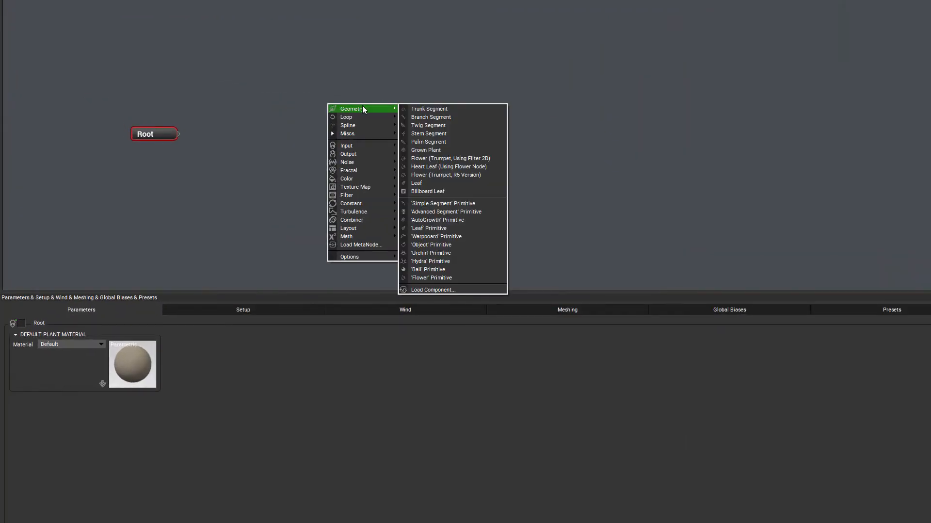
mouse_move(429, 109)
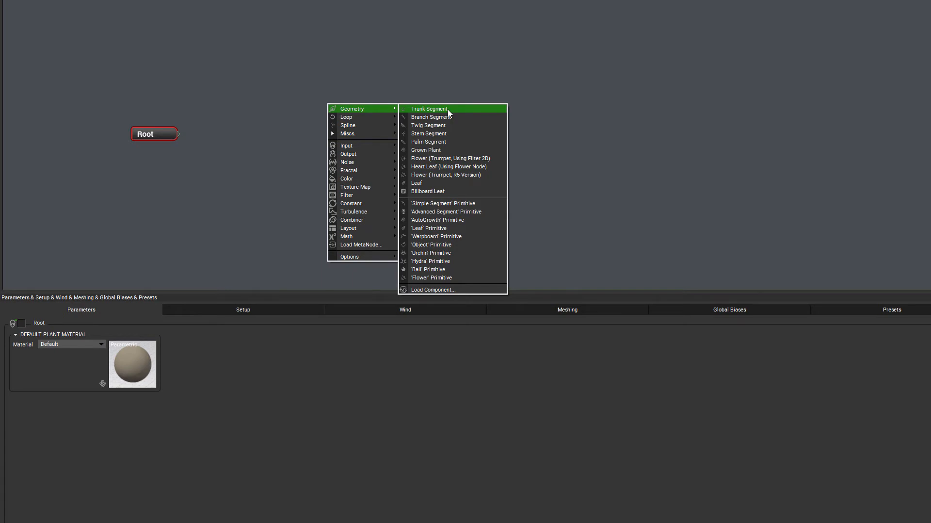
mouse_move(453, 133)
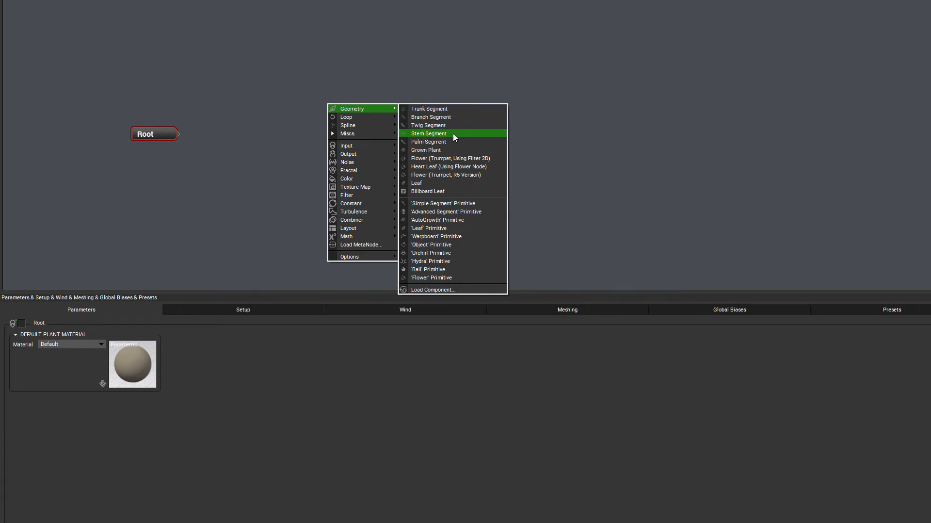
mouse_move(457, 111)
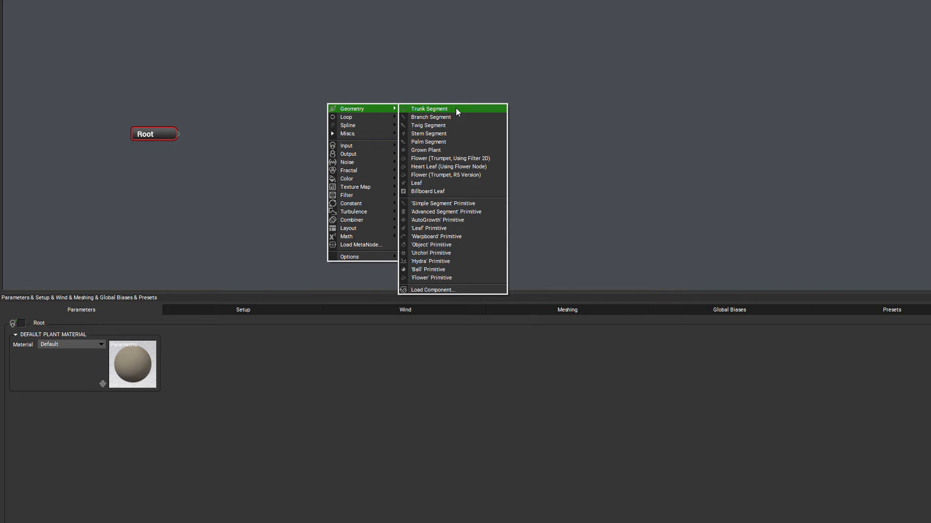
- Add Trunk and Stem segment nodes beside Root, aligning Stem beneath Trunk
click(429, 109)
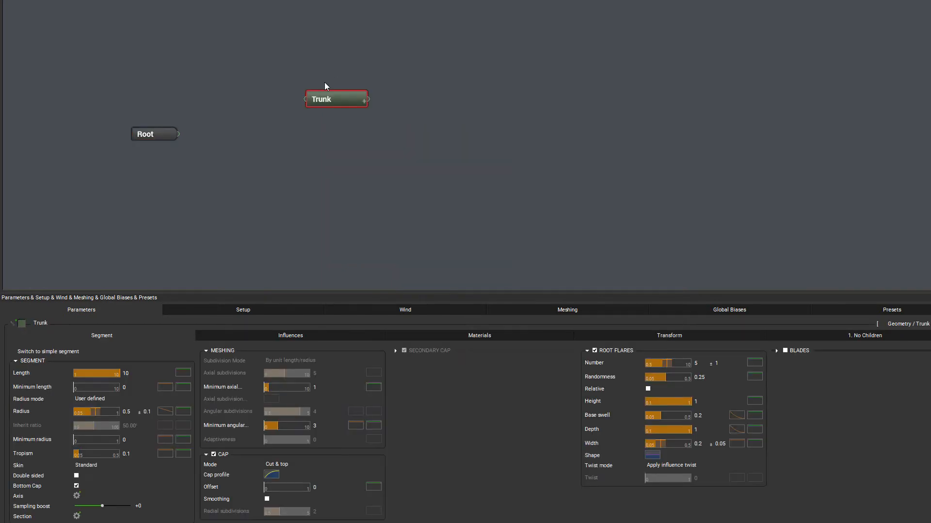
drag(337, 99, 305, 114)
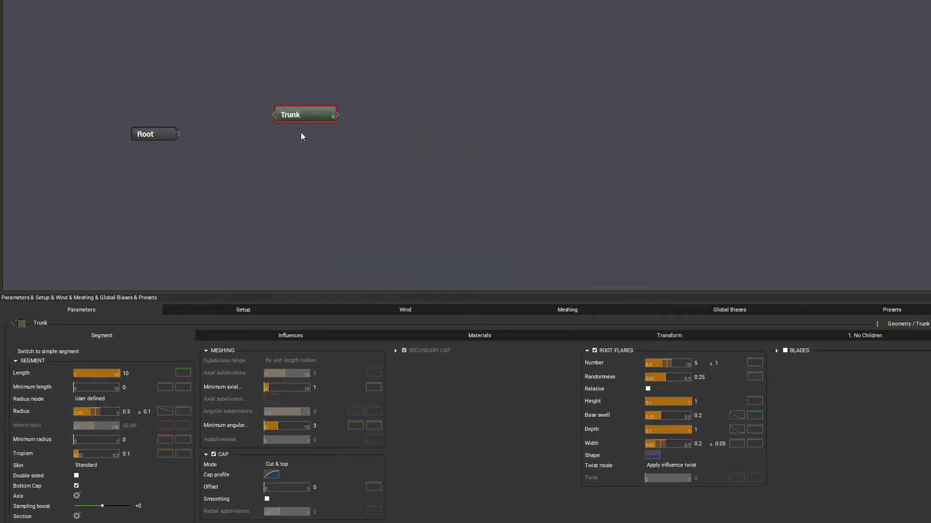
right_click(302, 136)
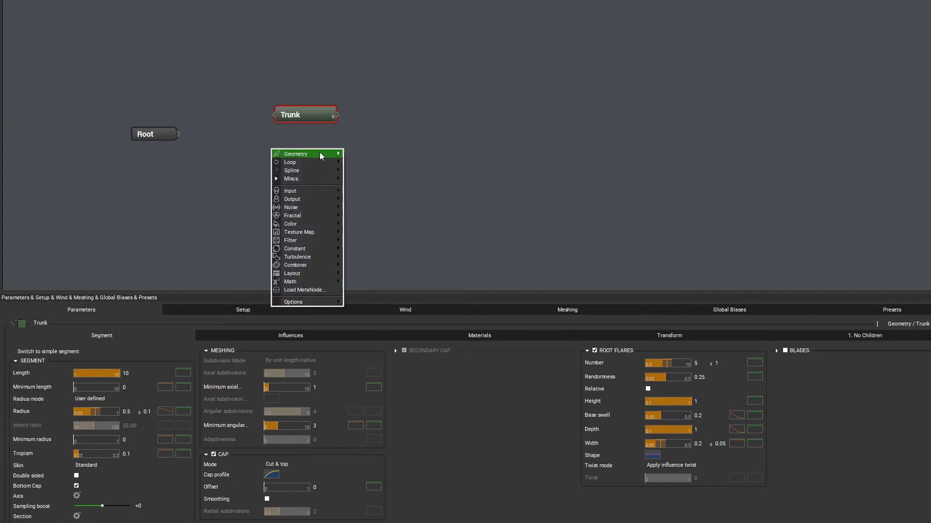
mouse_move(295, 153)
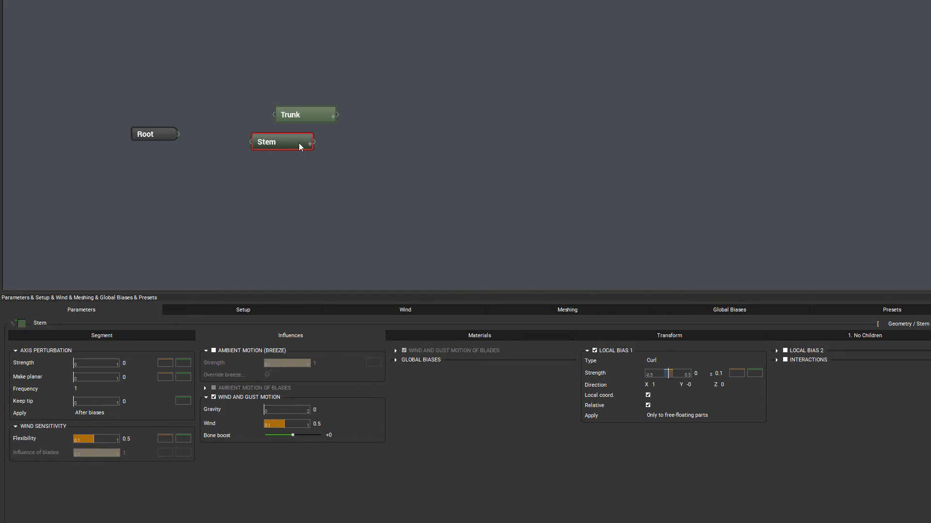
drag(283, 141, 305, 141)
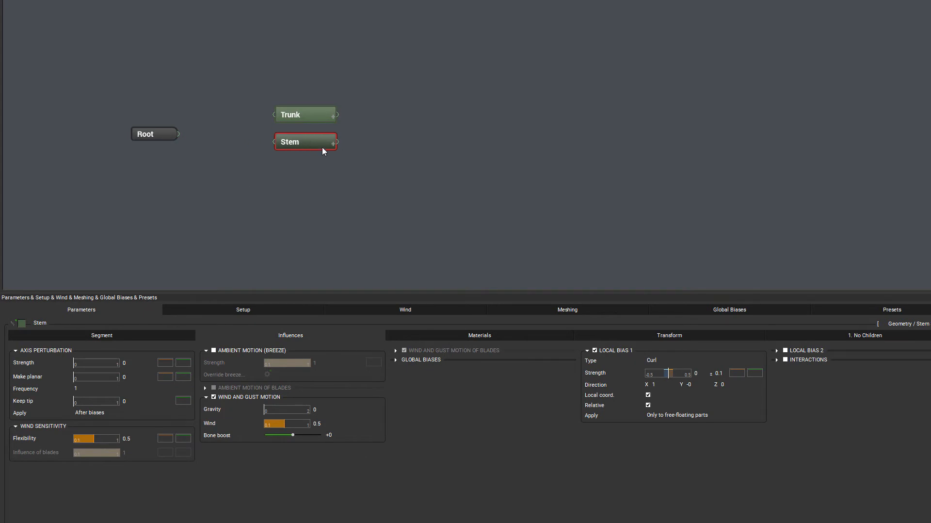
click(305, 114)
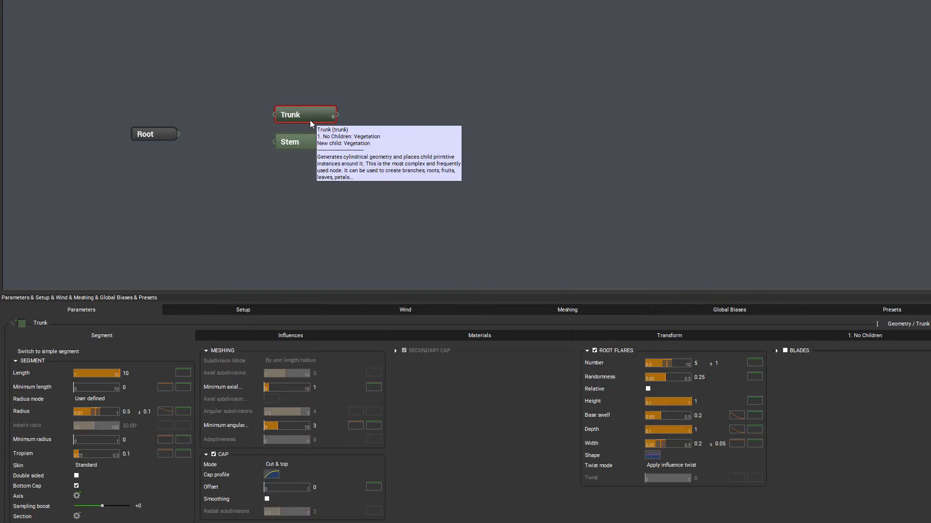
mouse_move(556, 361)
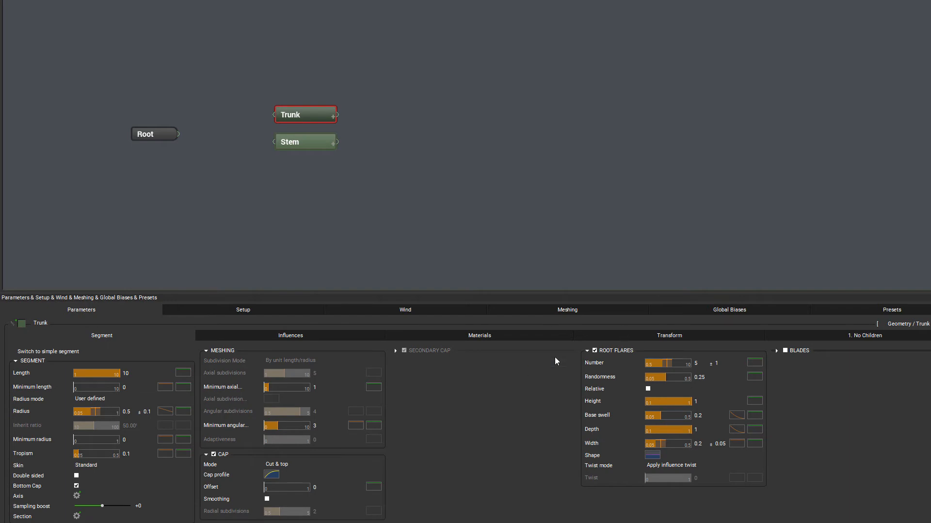
mouse_move(616, 350)
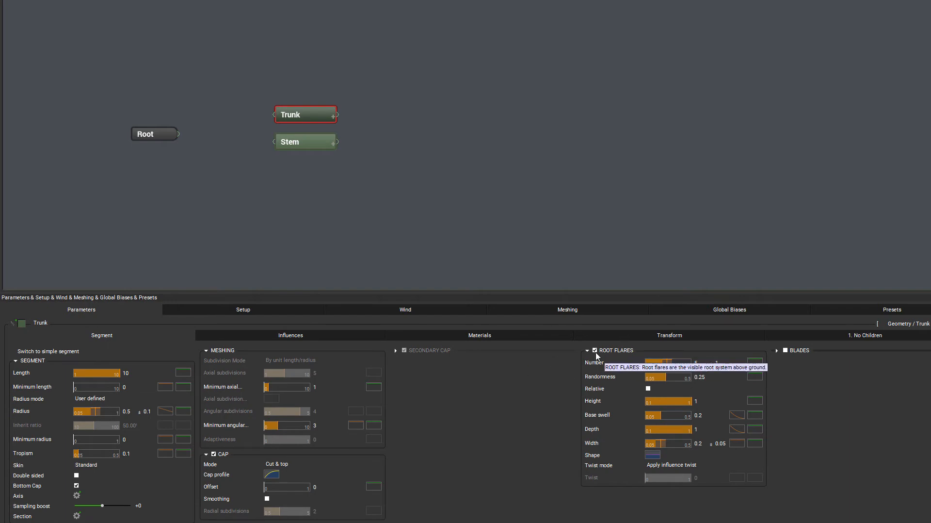
click(594, 350)
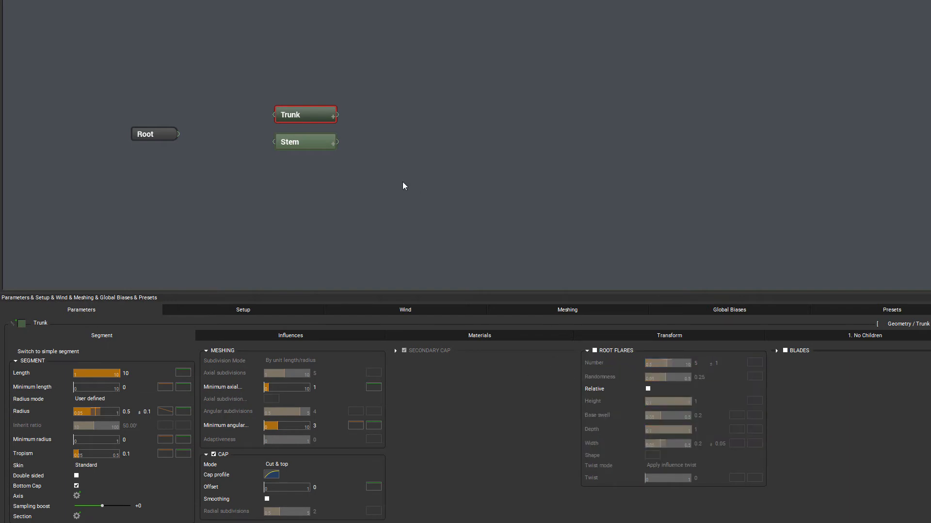
mouse_move(305, 141)
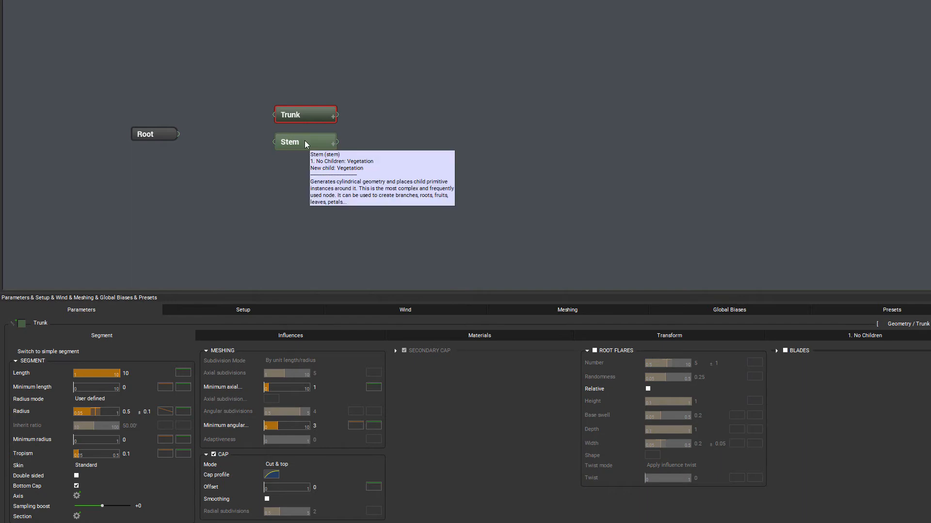
click(290, 141)
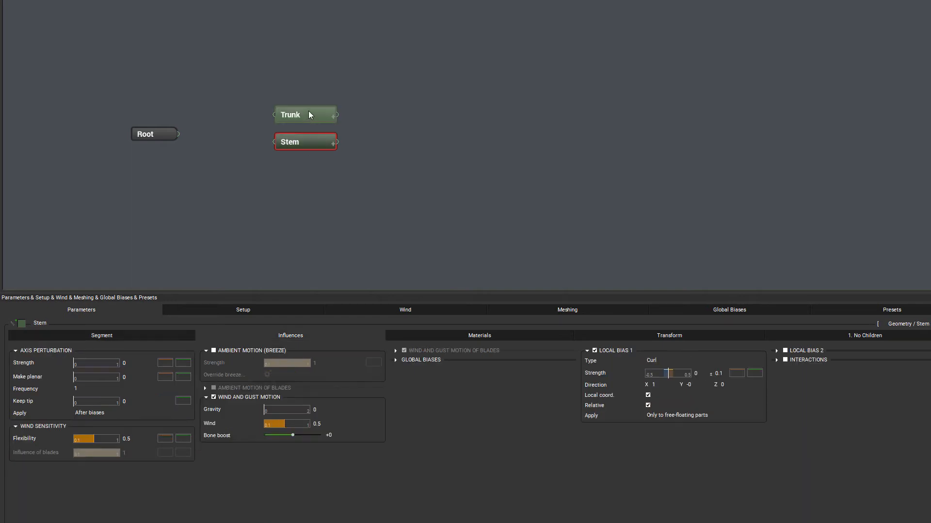
click(306, 114)
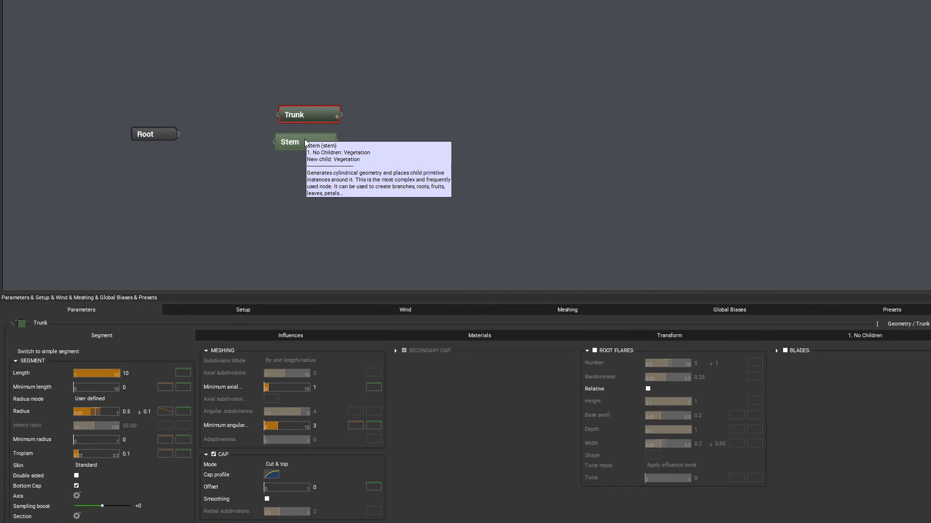
click(290, 142)
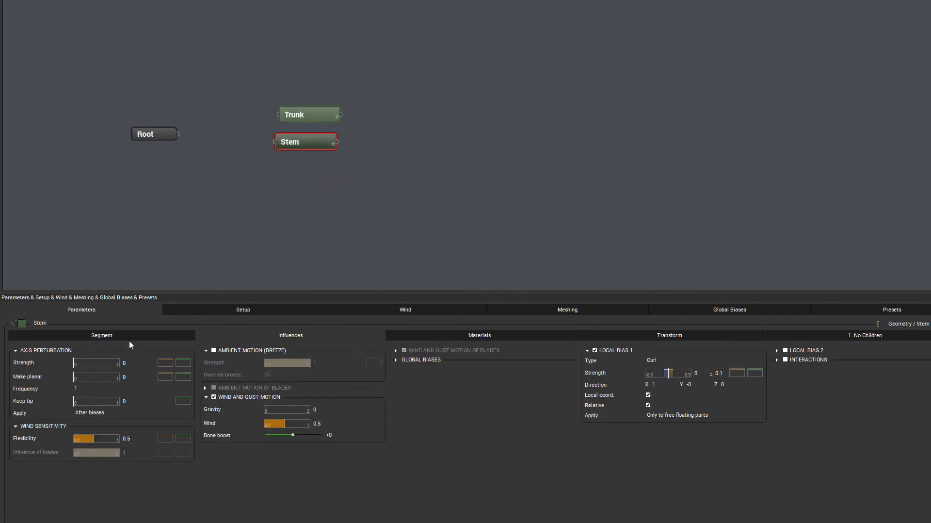
click(309, 114)
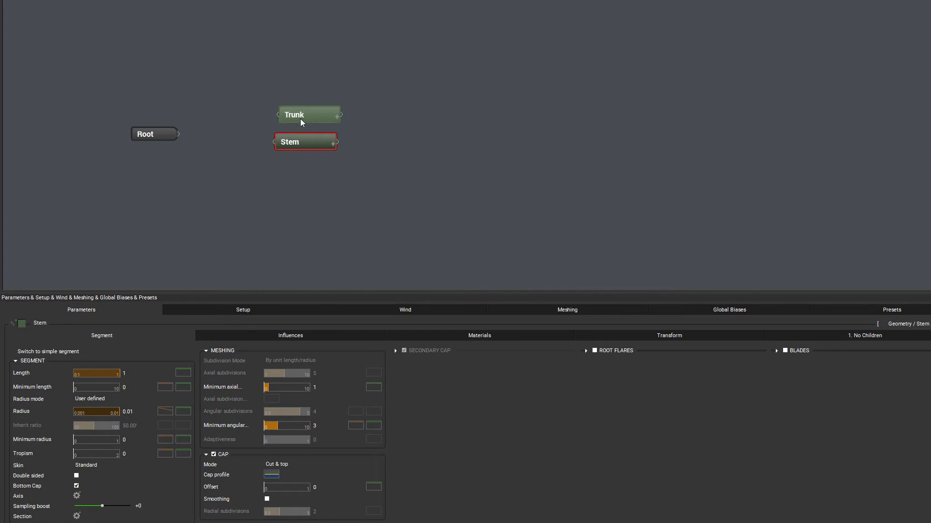
click(309, 114)
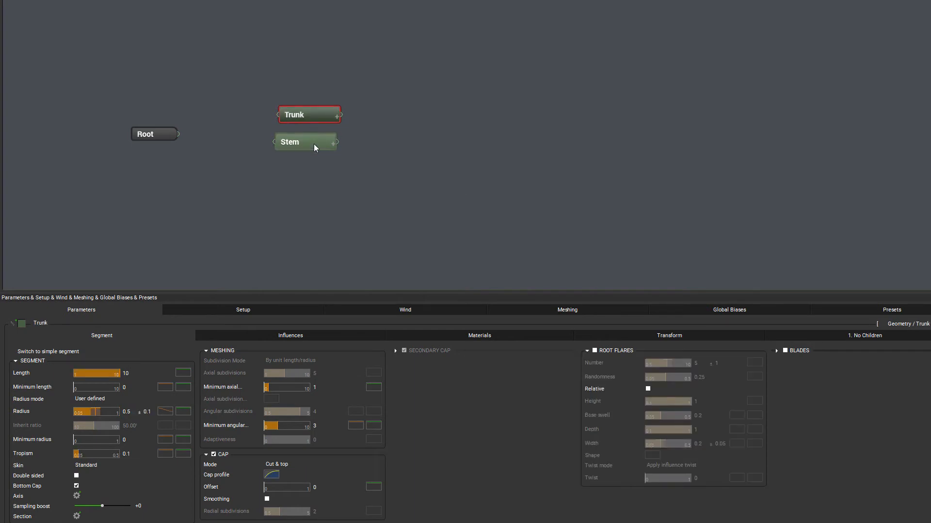
click(305, 142)
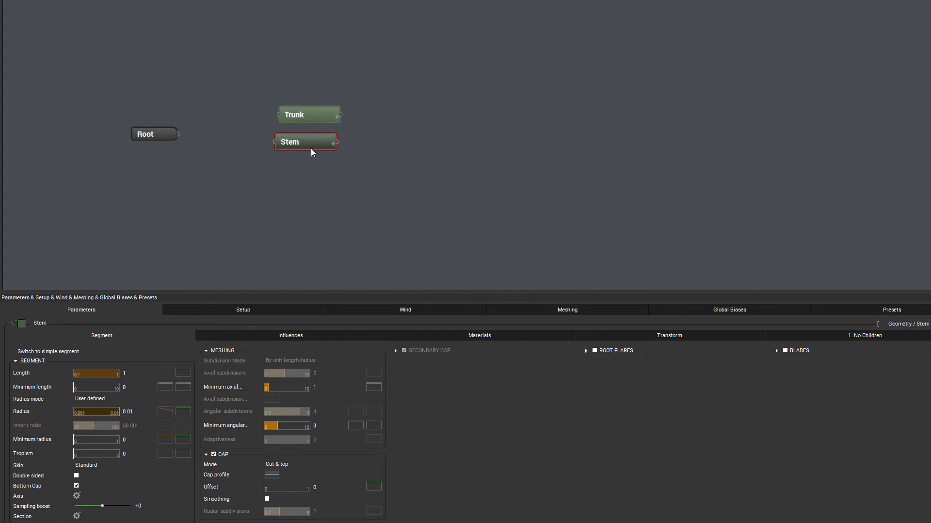
click(309, 114)
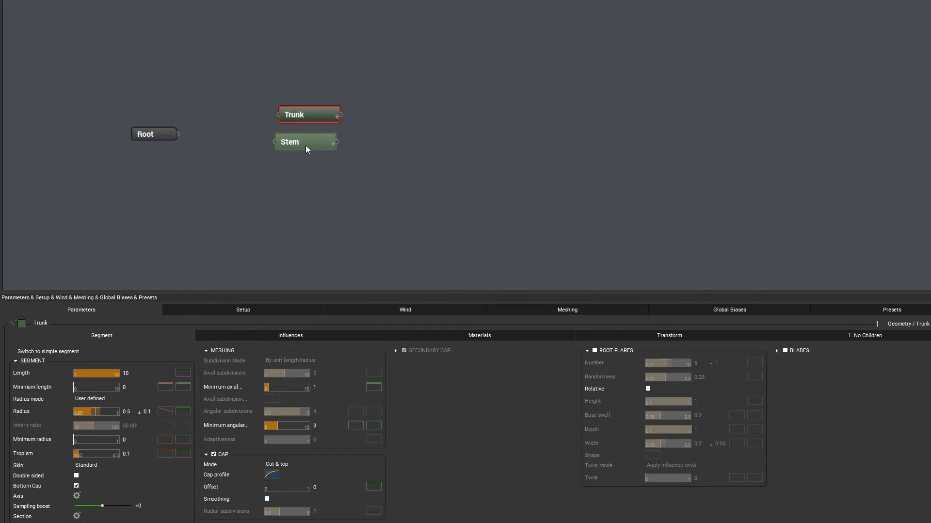
click(306, 141)
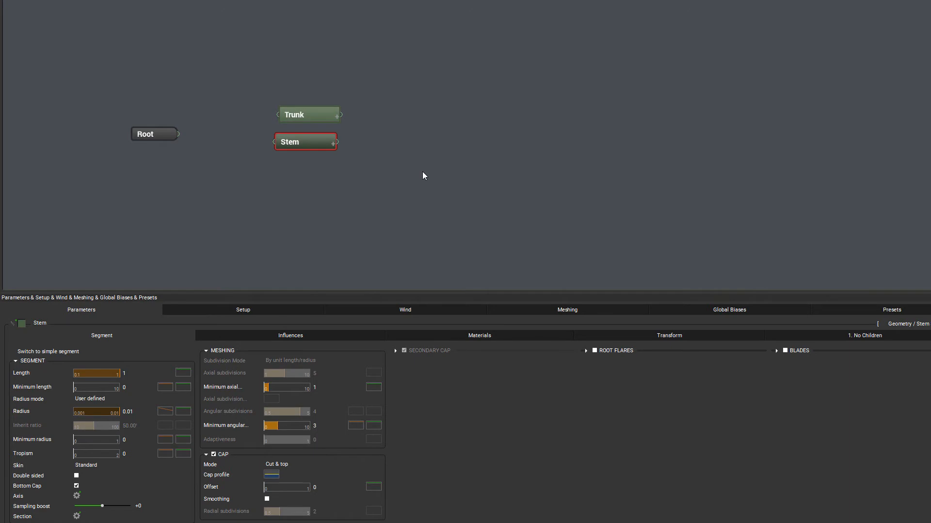
mouse_move(379, 127)
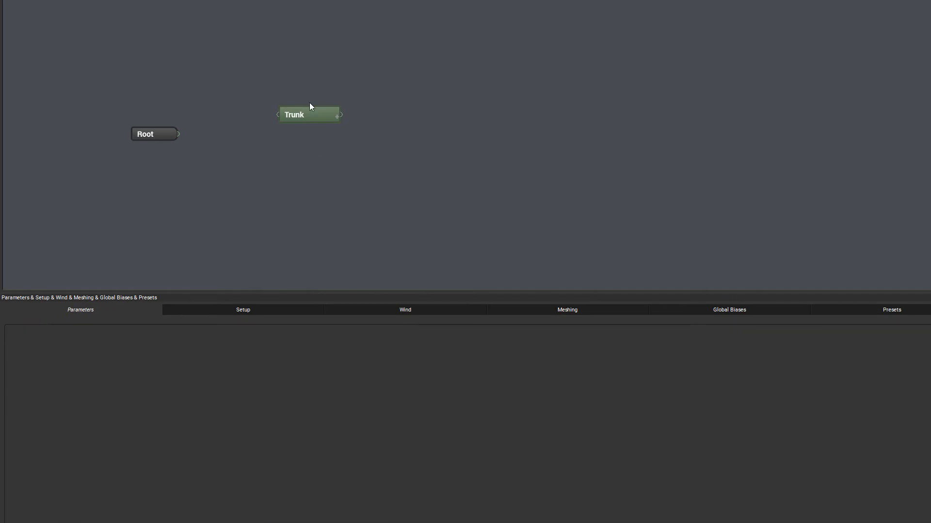
- Delete the Stem node, wire Root to Trunk, and select Trunk
click(309, 114)
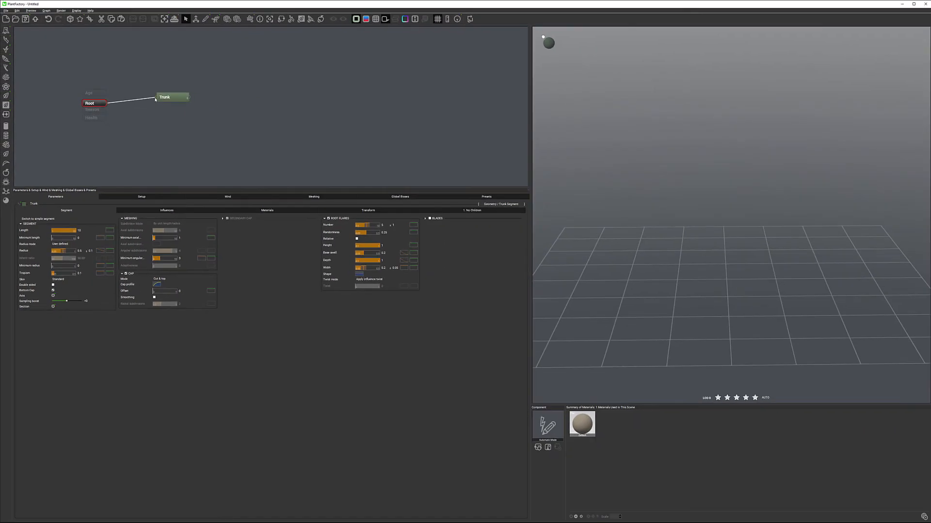
click(90, 103)
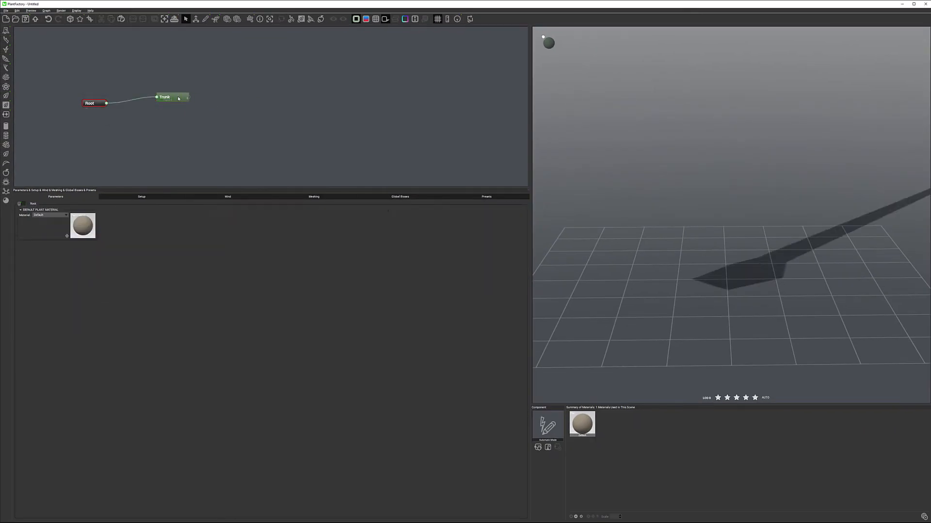
click(164, 97)
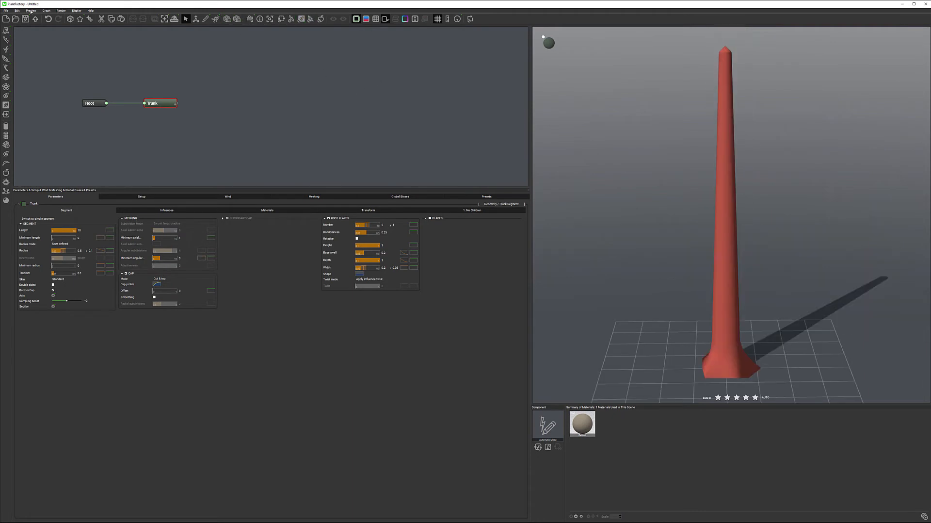
click(10, 10)
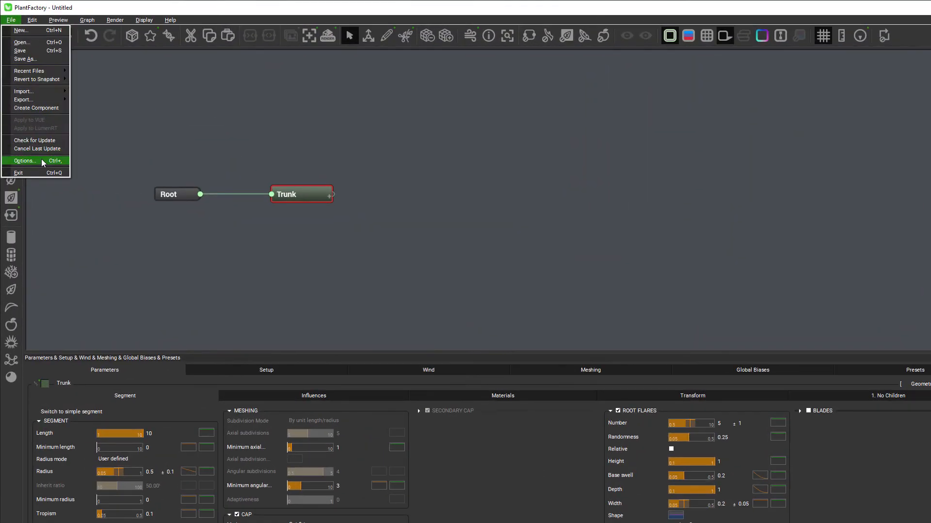
click(24, 161)
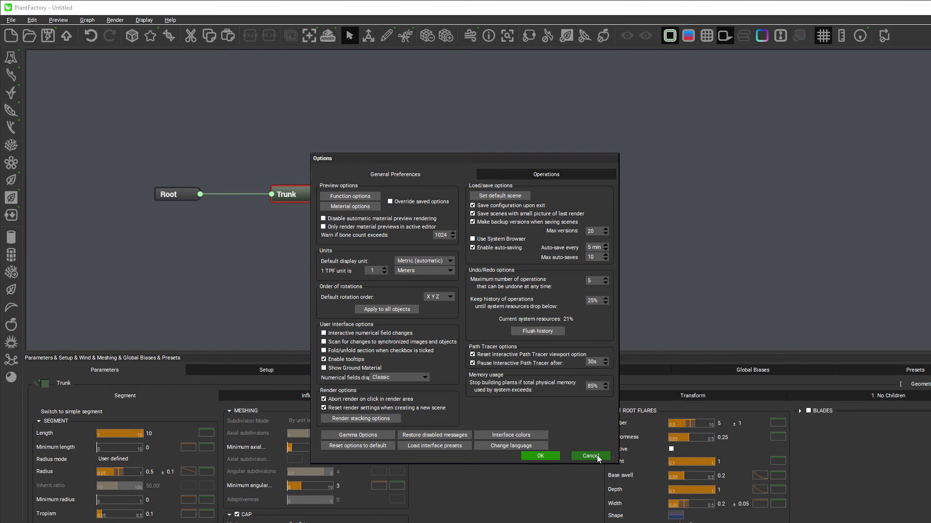
click(588, 455)
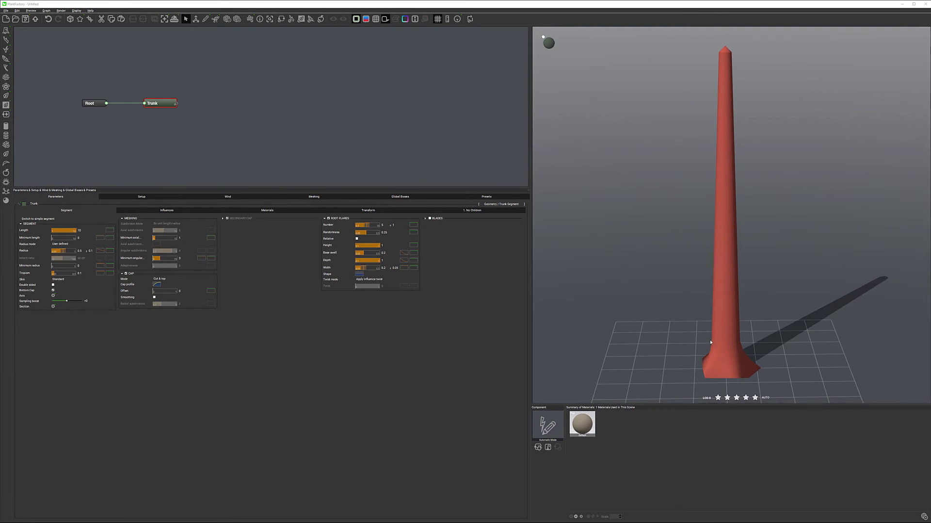
mouse_move(720, 267)
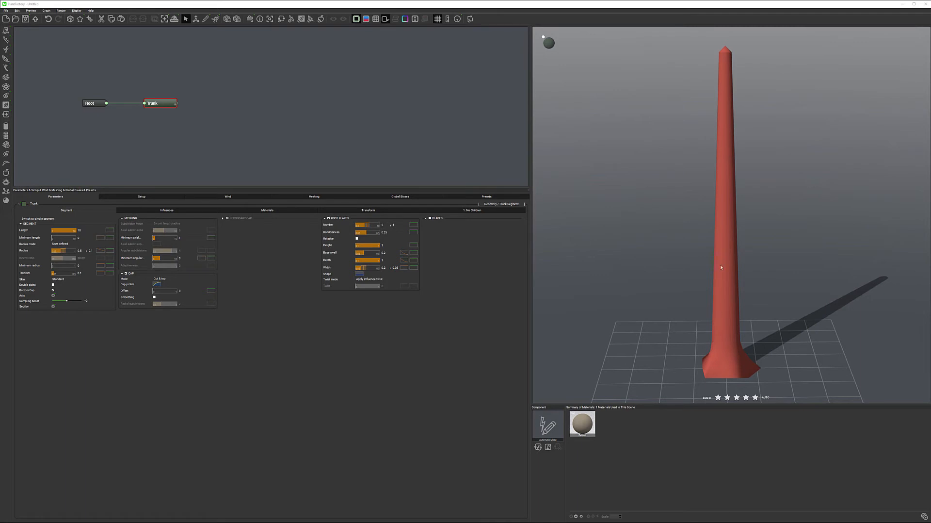
mouse_move(683, 62)
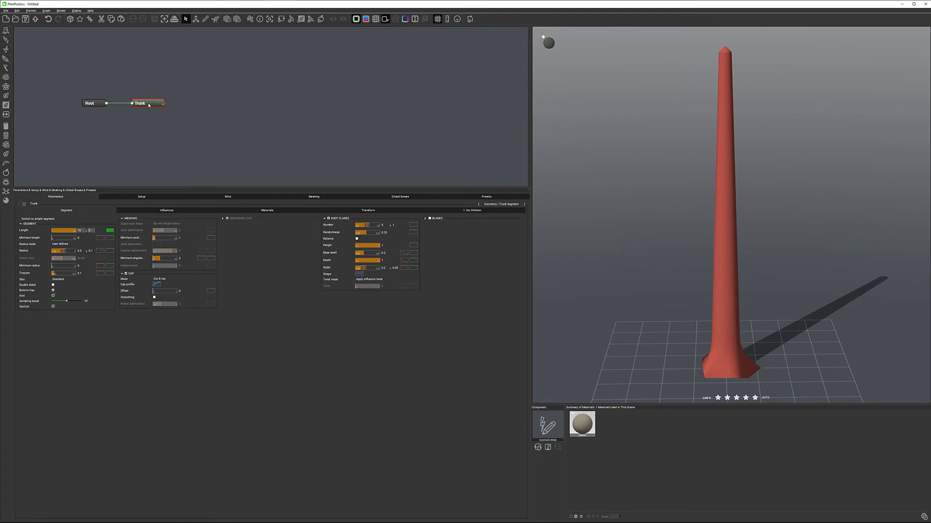
- Add a Branch Segment node and connect it to the Trunk's output
click(140, 103)
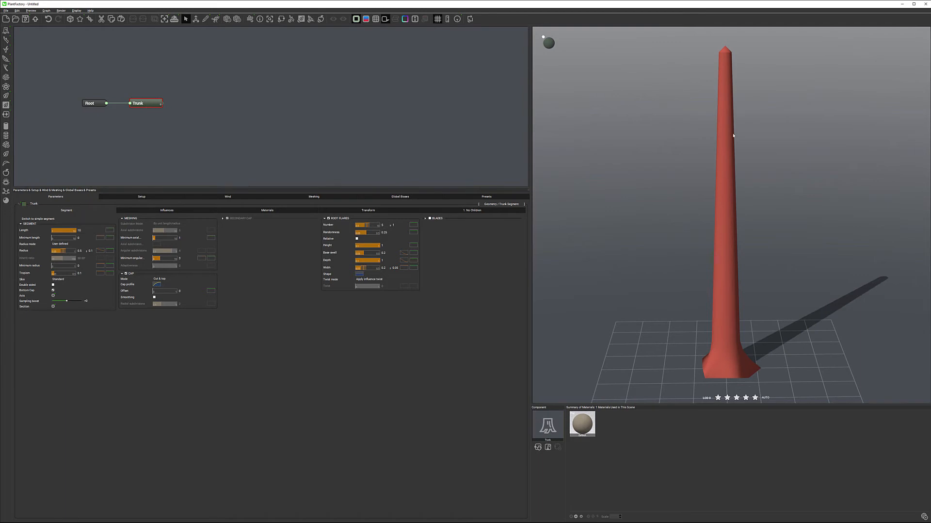
mouse_move(805, 130)
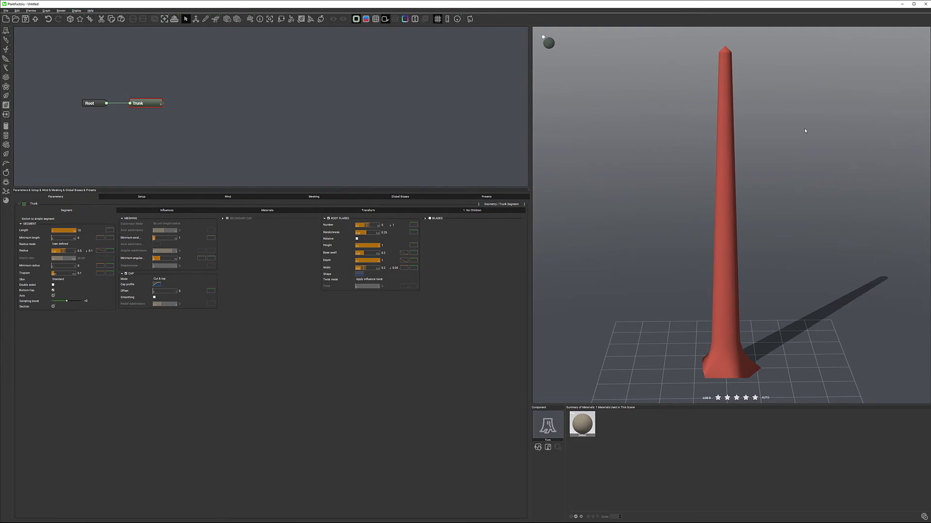
right_click(164, 102)
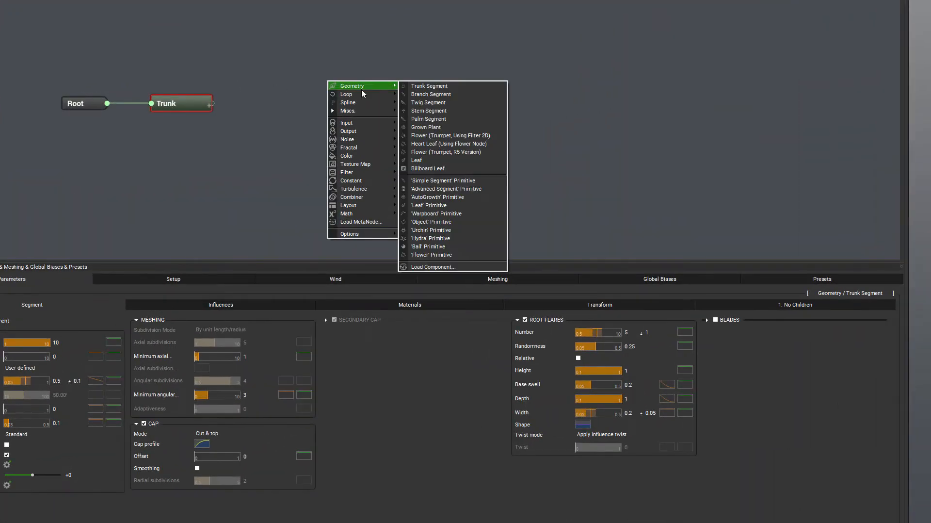
mouse_move(431, 94)
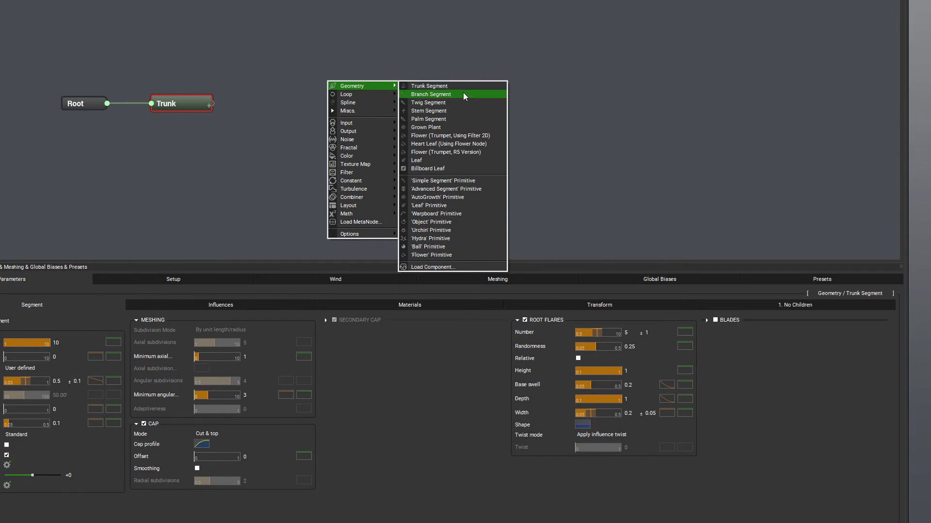
click(430, 94)
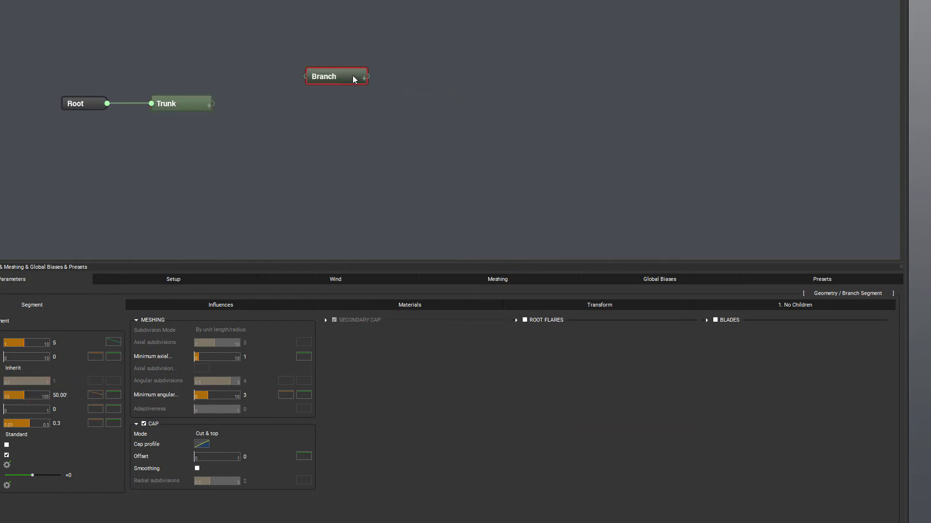
drag(336, 76, 309, 103)
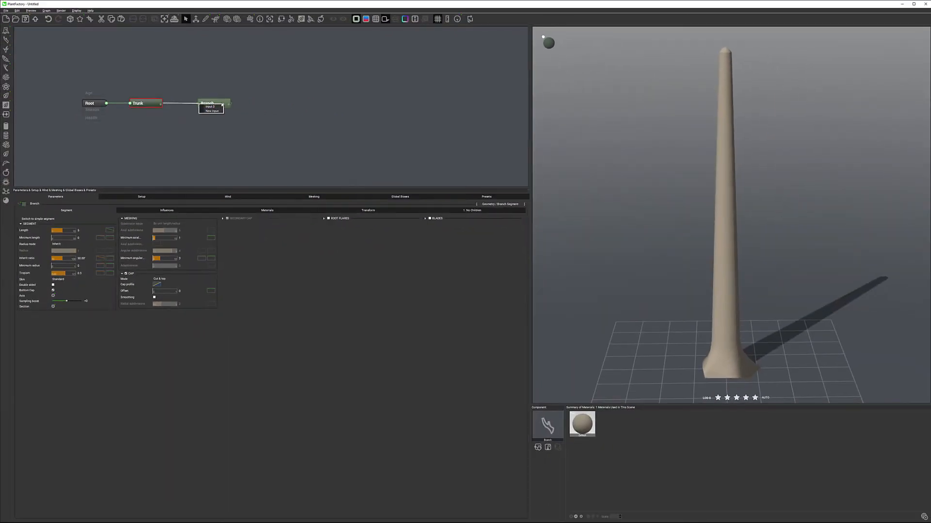
click(138, 103)
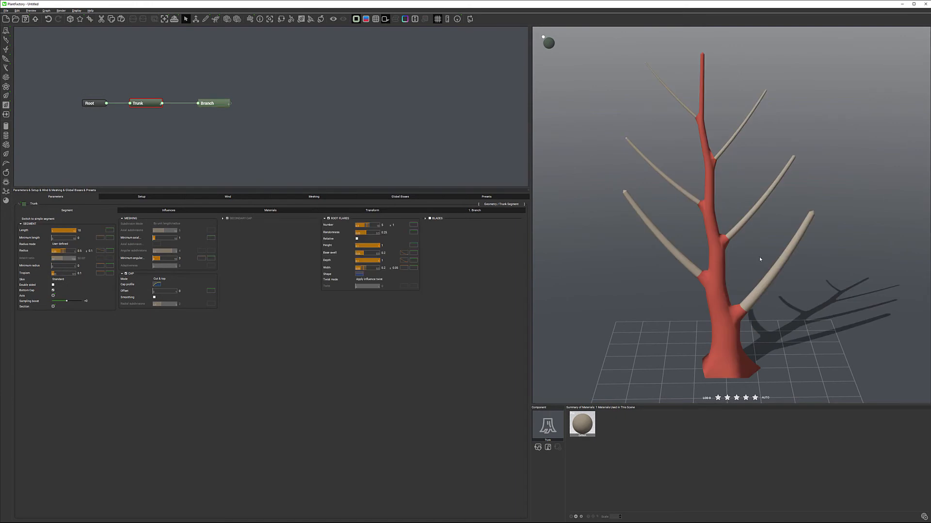
mouse_move(706, 279)
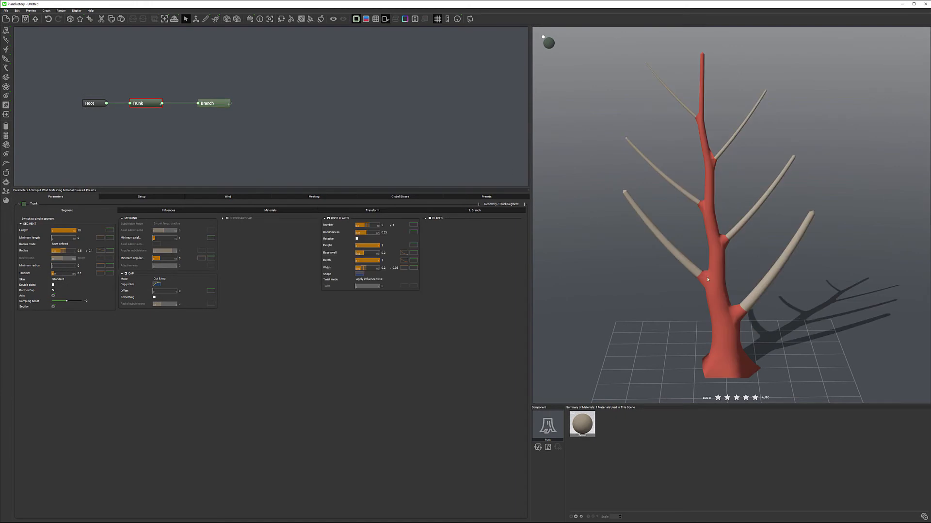
mouse_move(708, 163)
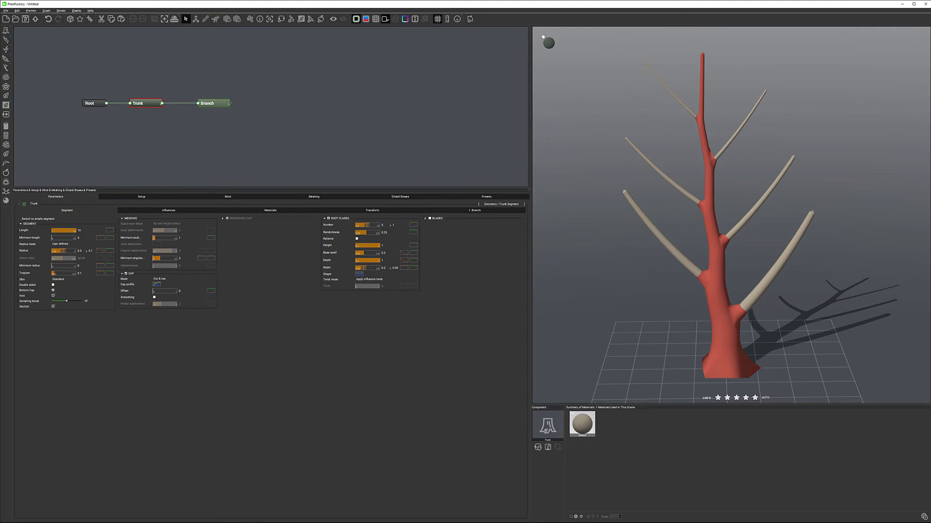
mouse_move(669, 223)
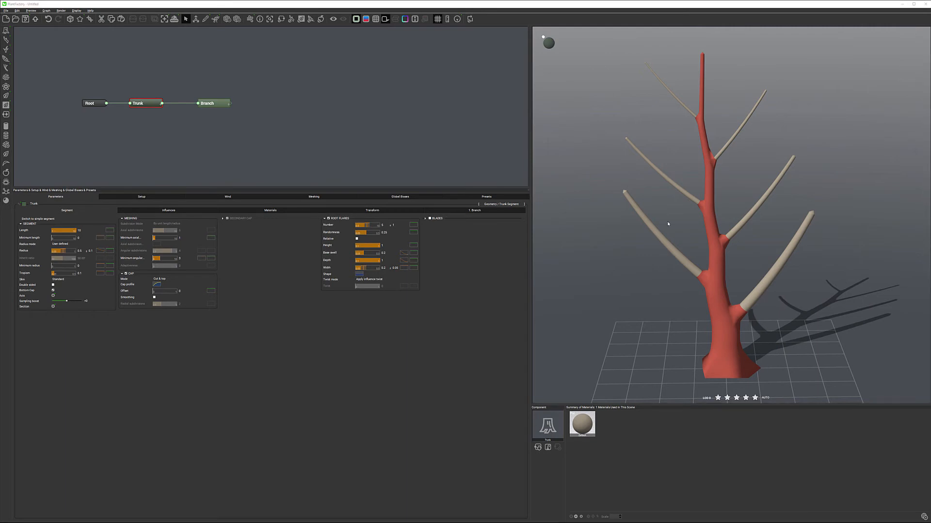
mouse_move(259, 110)
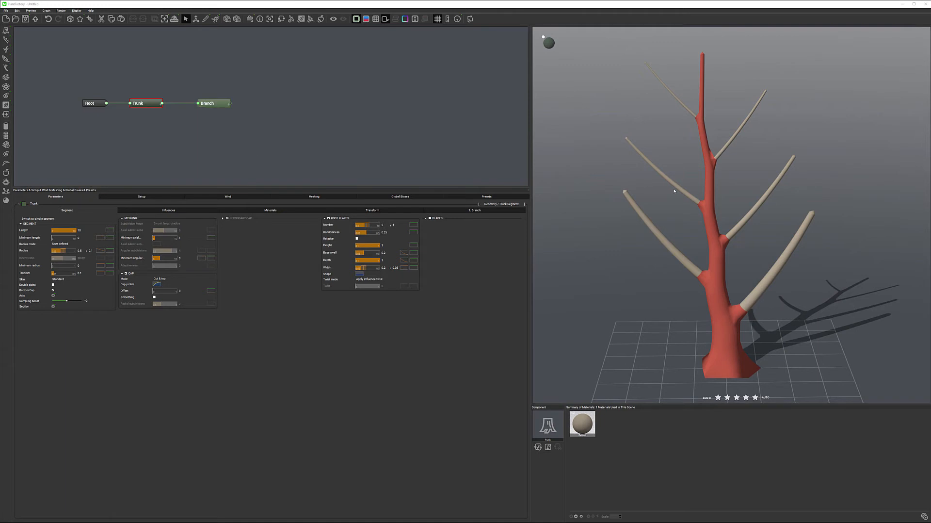
mouse_move(703, 202)
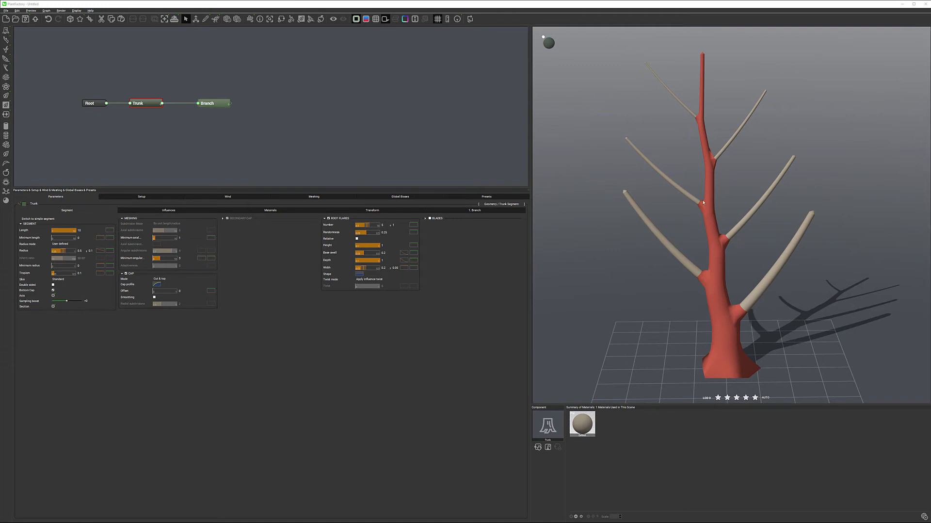
mouse_move(741, 166)
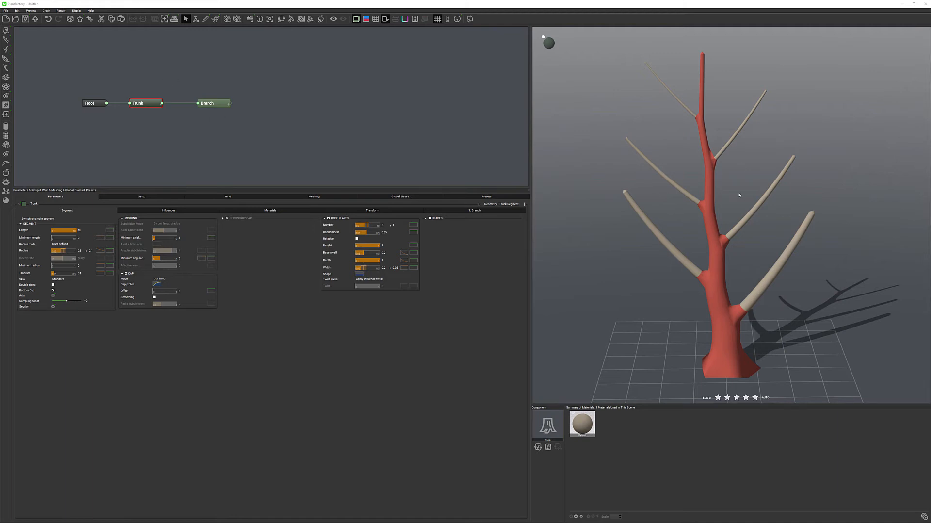
mouse_move(386, 96)
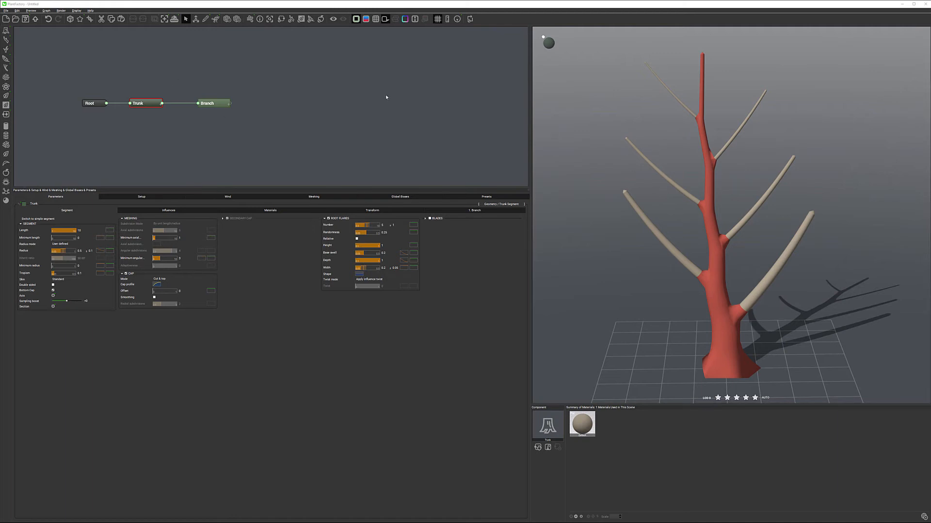
mouse_move(284, 91)
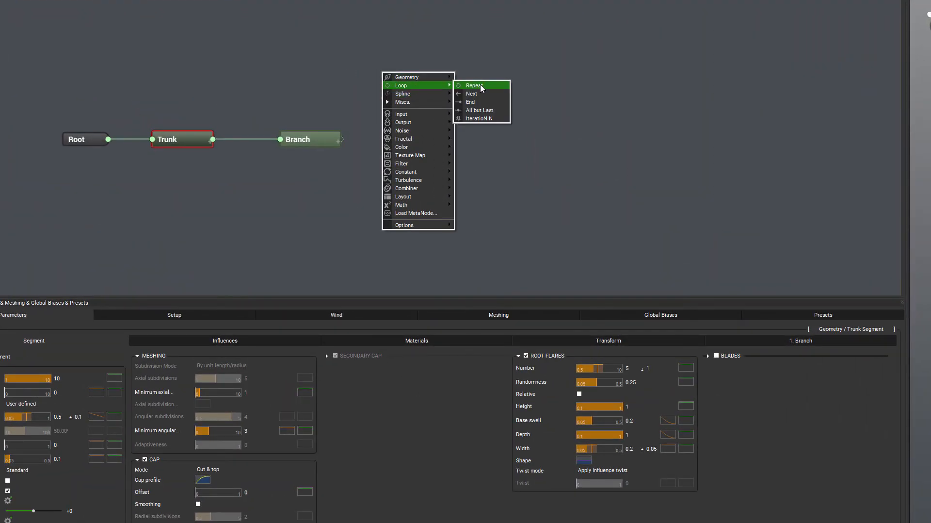
- Connect Trunk's output to the Repeat node and add a Next node after Branch
click(473, 85)
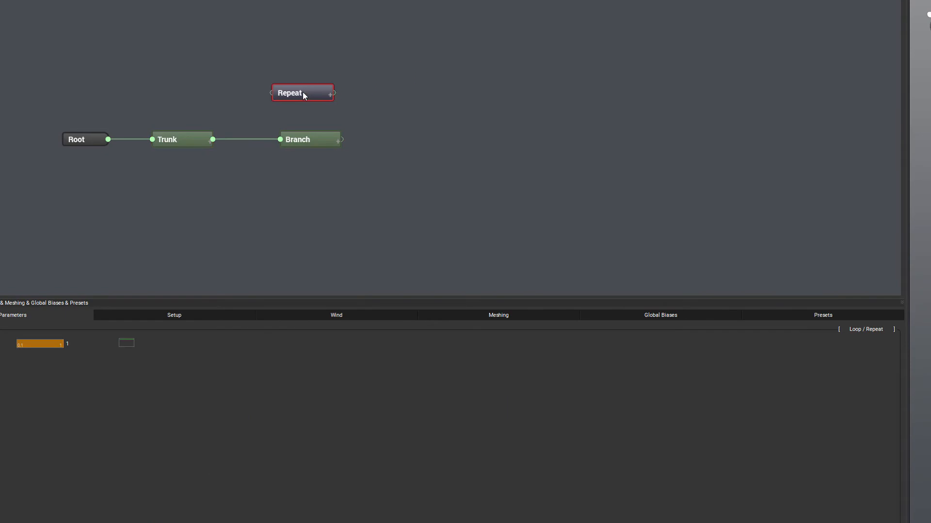
drag(214, 139, 270, 99)
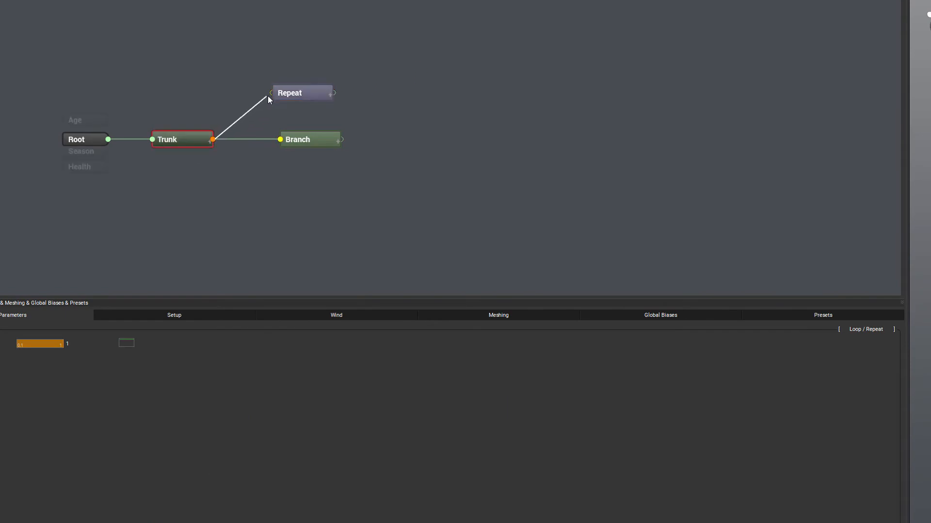
click(296, 139)
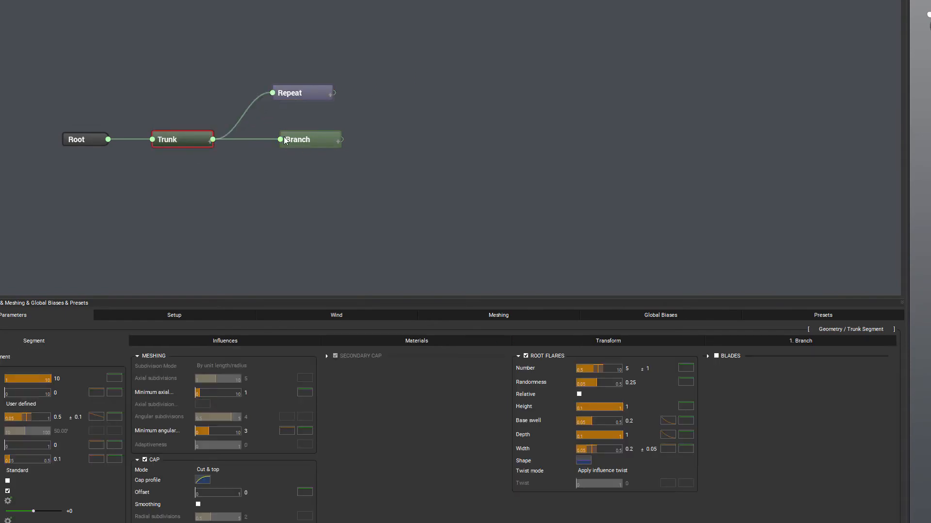
right_click(284, 139)
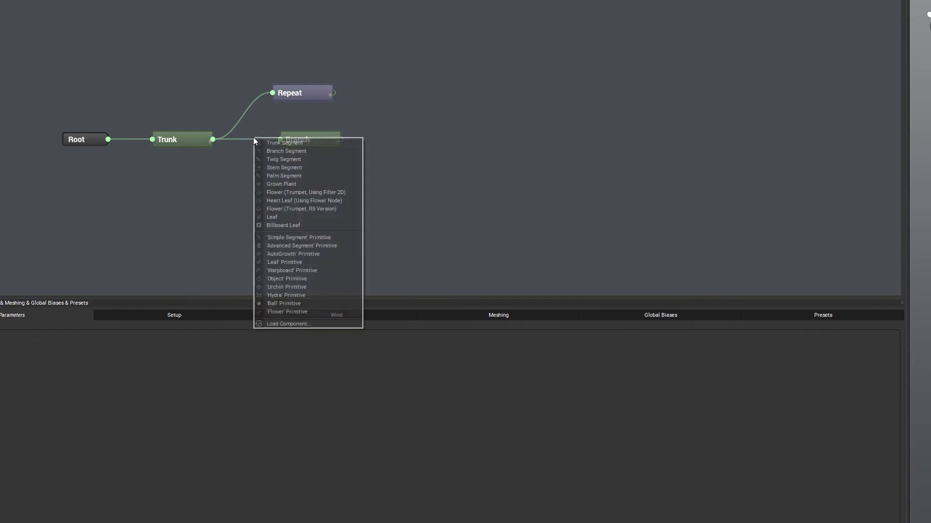
click(286, 150)
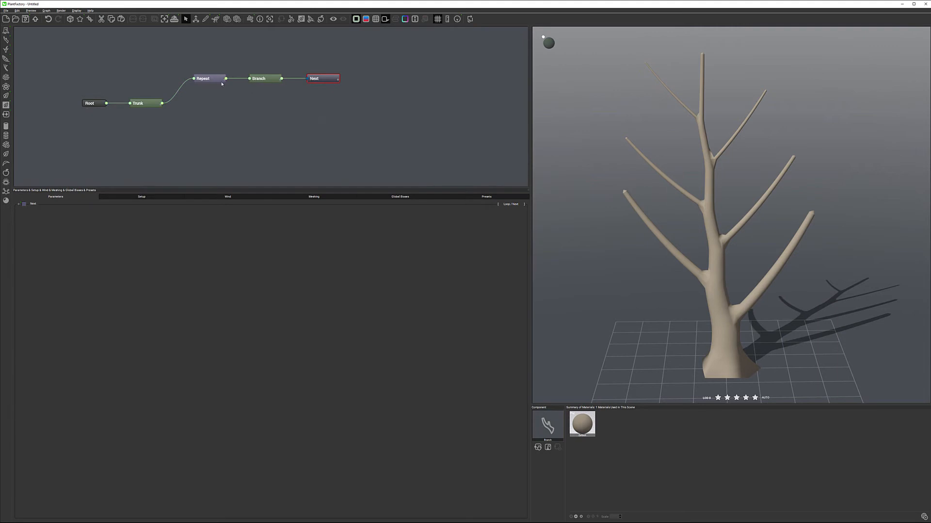
- Select the Repeat node, dismiss the blending warning, and orbit to inspect the canopy
click(203, 77)
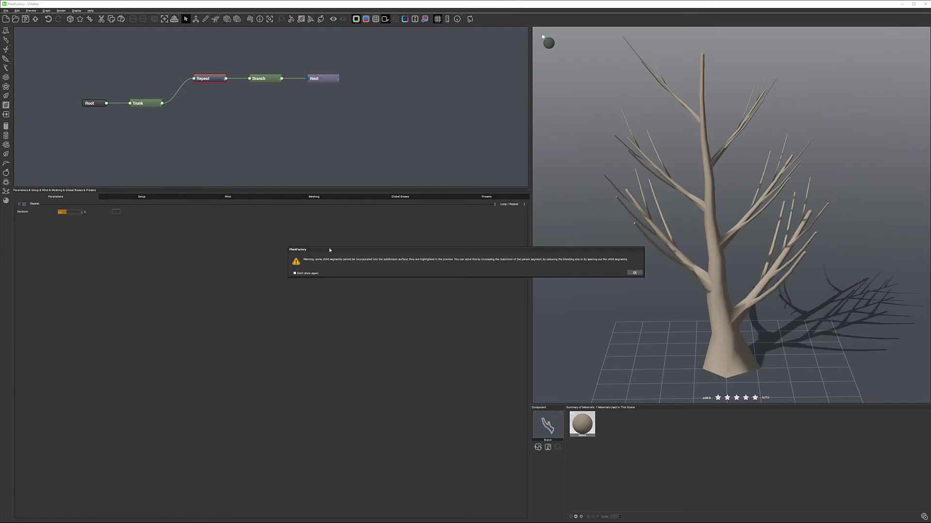
mouse_move(634, 272)
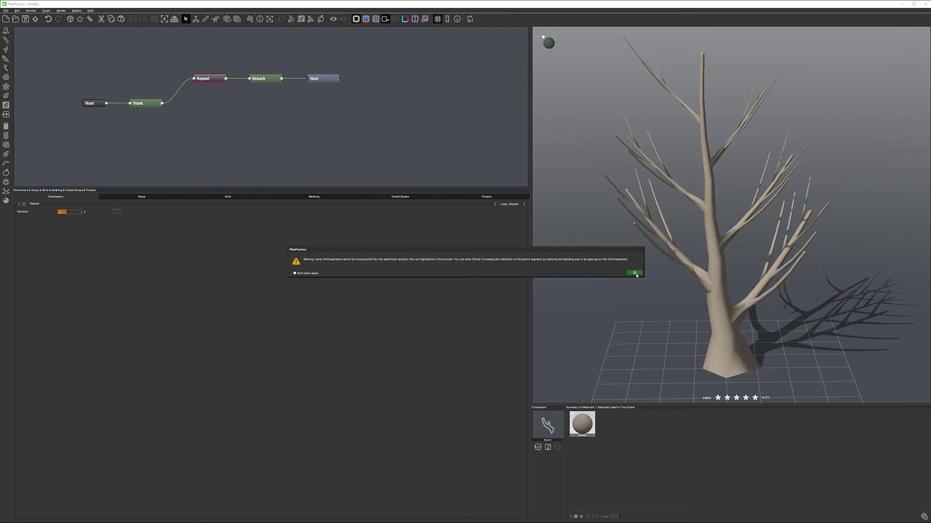
click(634, 273)
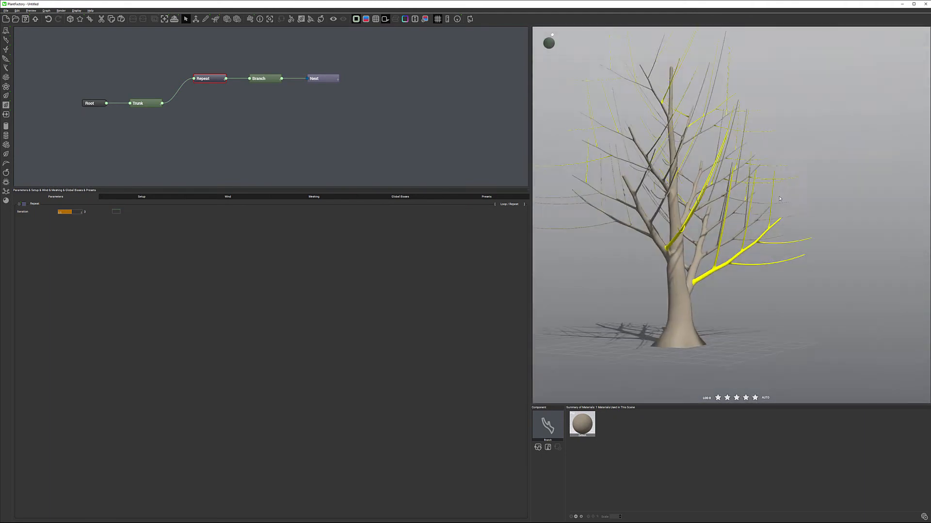
drag(779, 197, 760, 168)
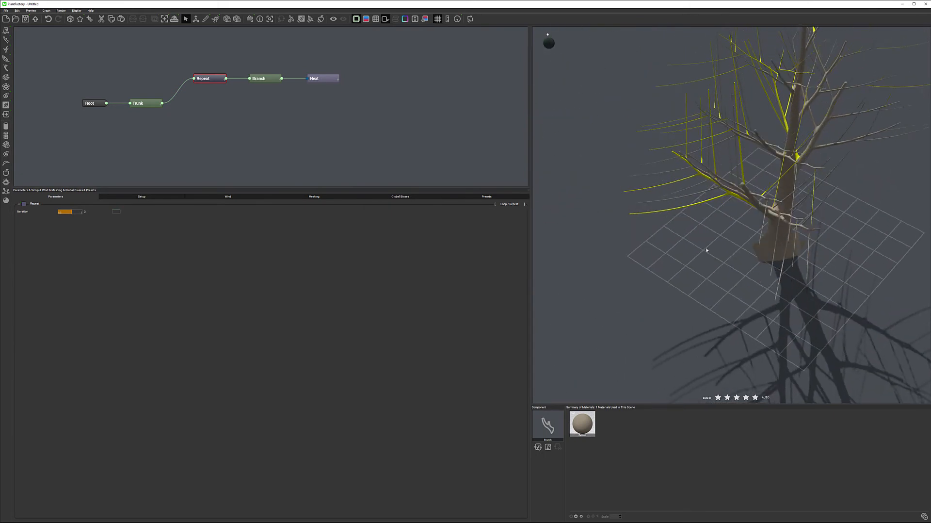
drag(706, 249, 768, 236)
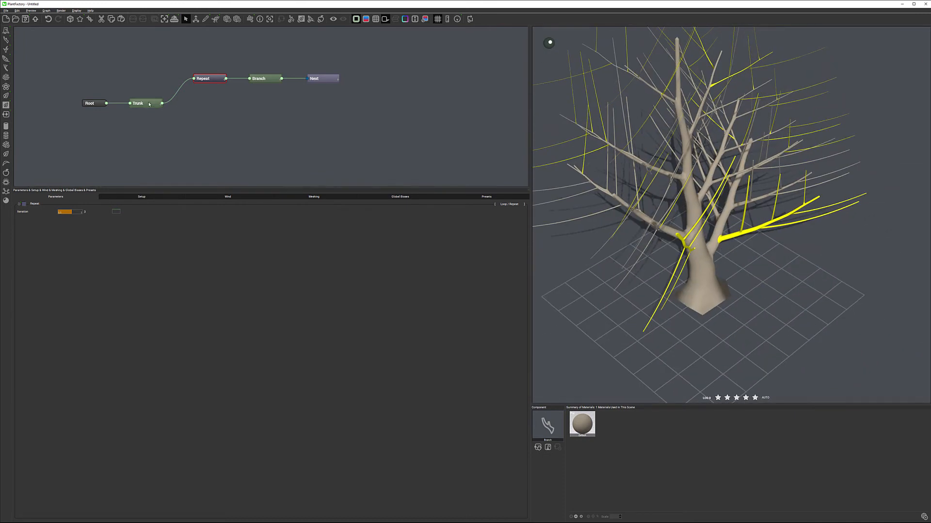
- Select the Trunk node to show its Distribution, Placement, Pruning and Blending settings
click(138, 103)
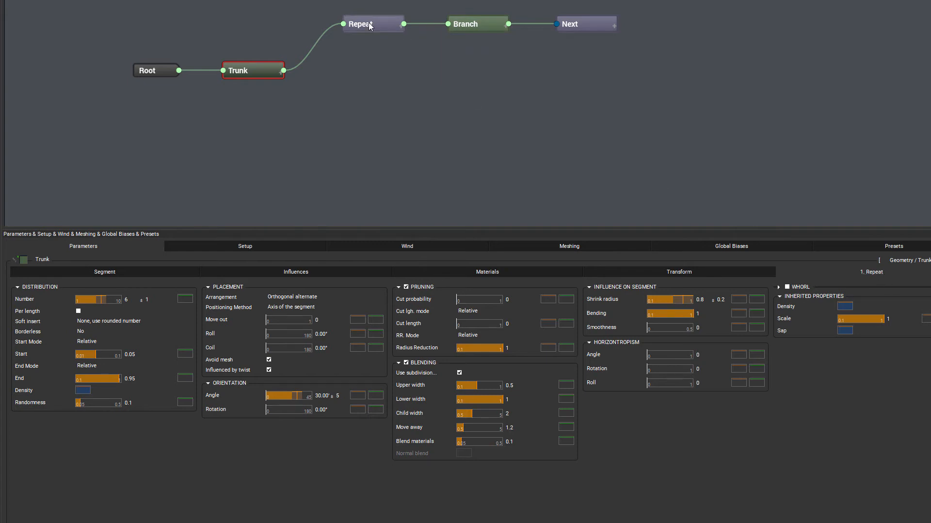
mouse_move(669, 43)
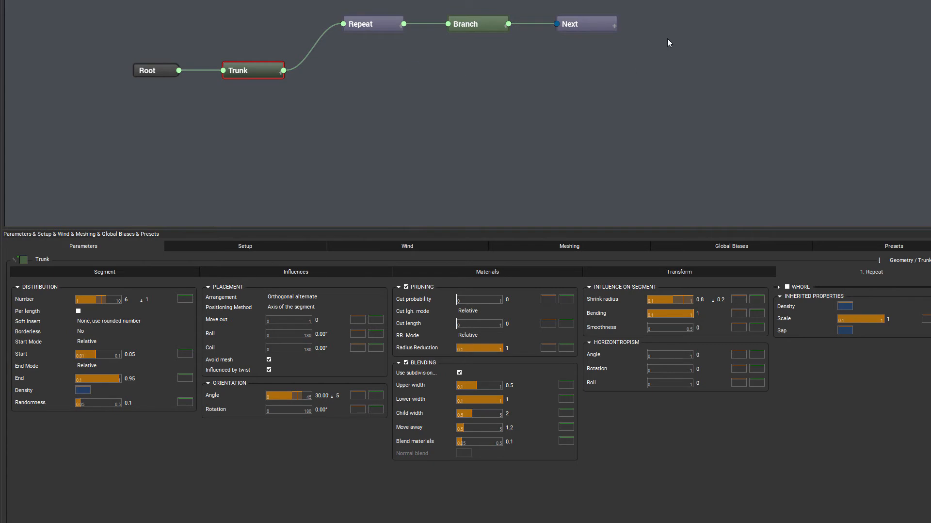
mouse_move(667, 98)
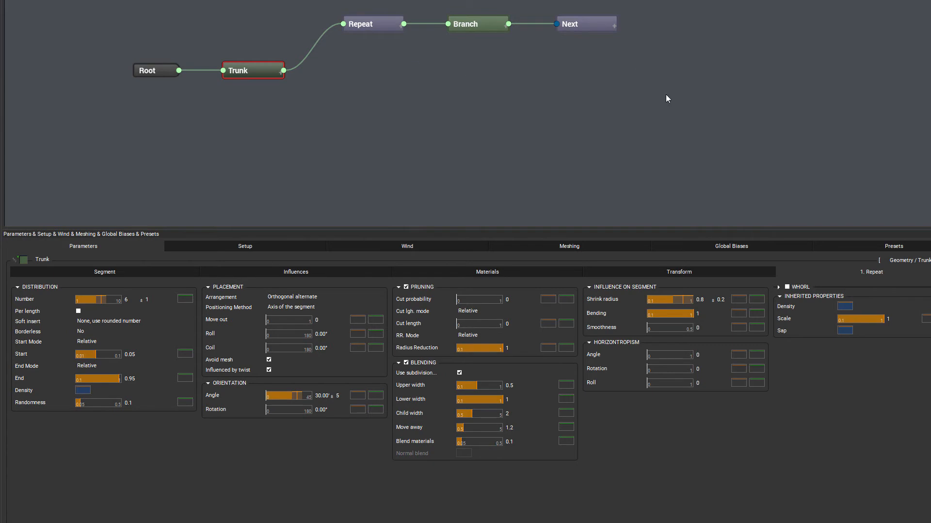
mouse_move(617, 74)
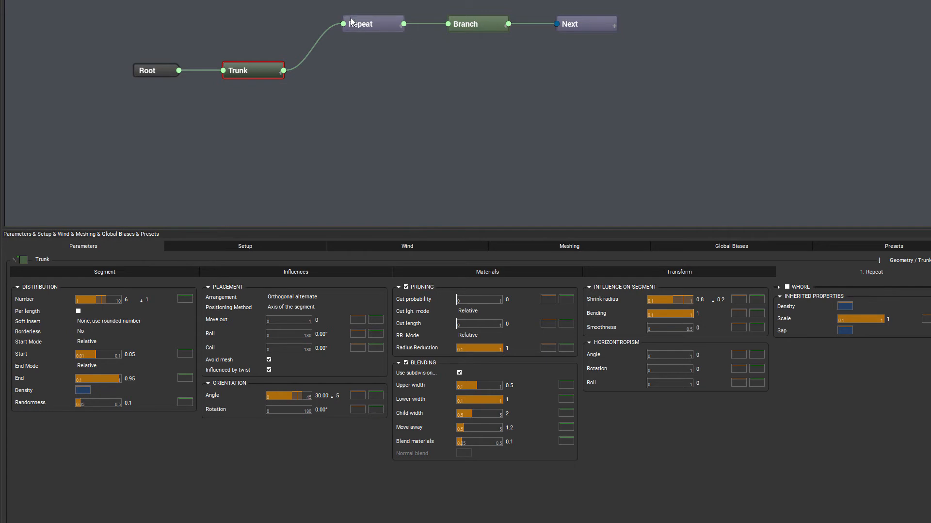
mouse_move(775, 327)
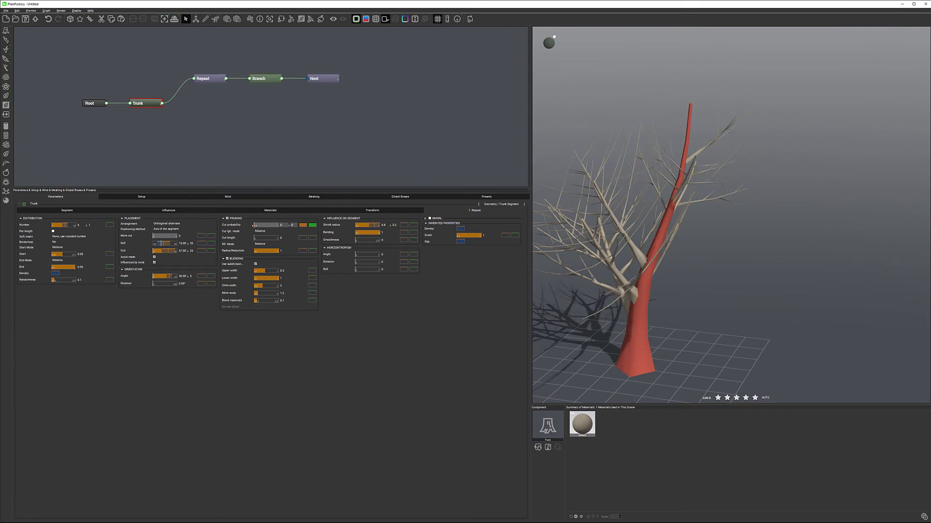
- Raise the Trunk's Pruning cut probability to about 0.2
drag(273, 224, 261, 224)
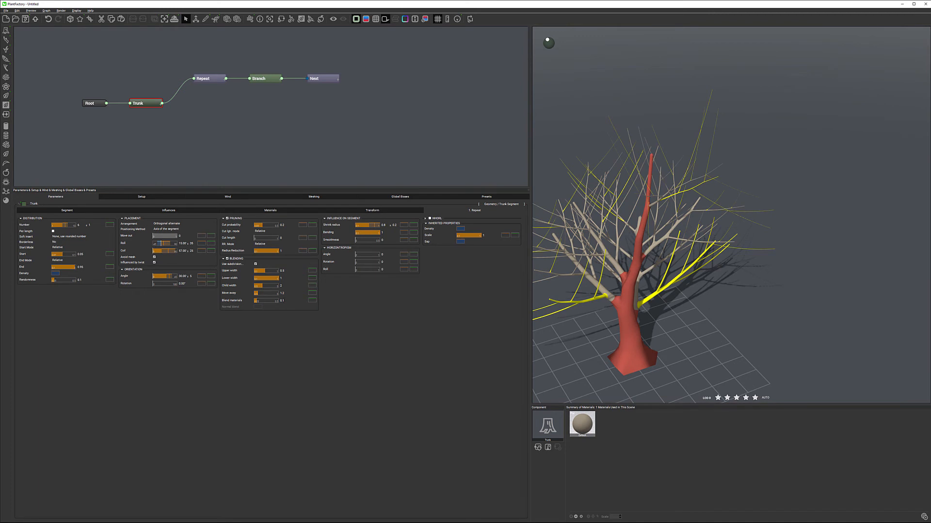
mouse_move(665, 257)
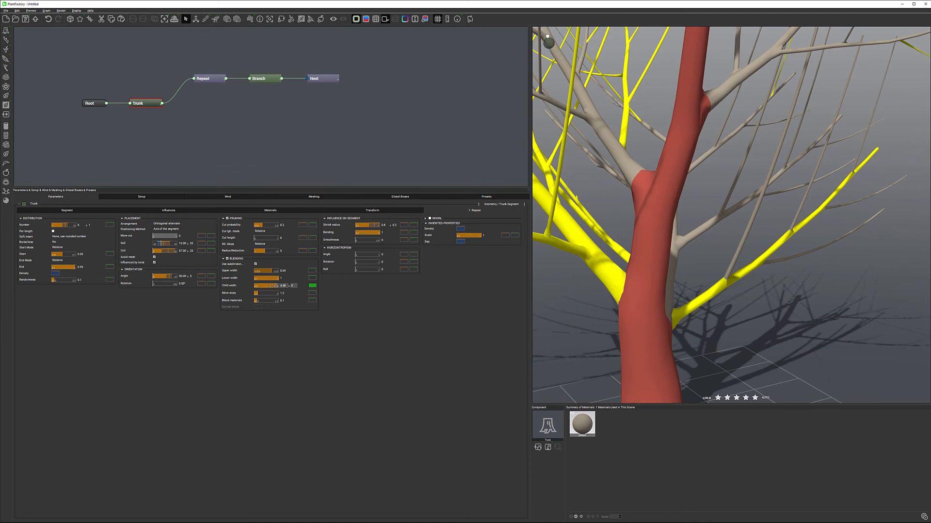
- Adjust the Trunk's Blending child width and move-away sliders
drag(273, 285, 264, 285)
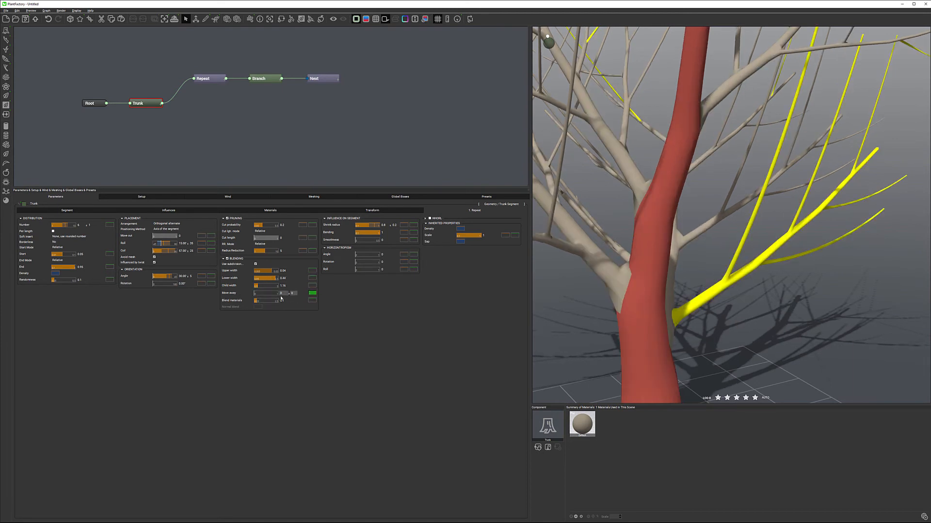
drag(264, 292, 291, 293)
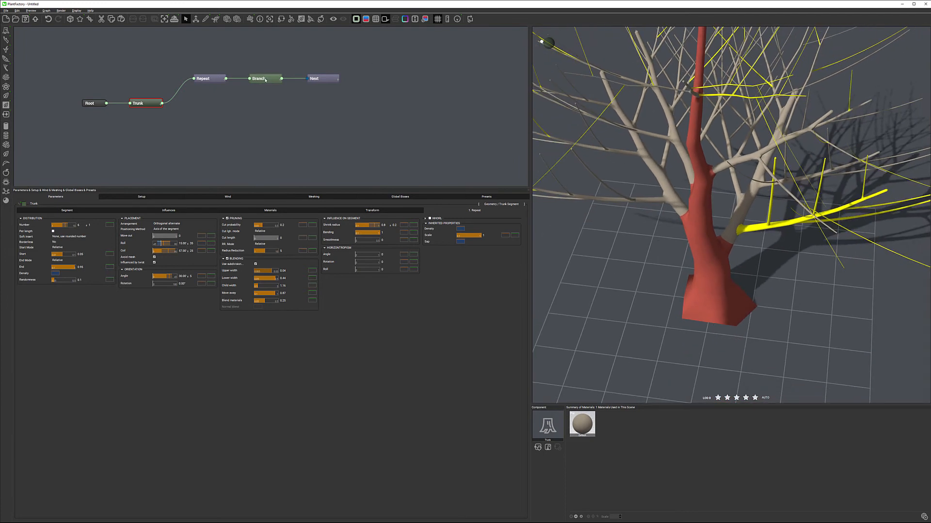
- Select the Branch node, view its 1. Next tab, then return to its segment tab
click(258, 78)
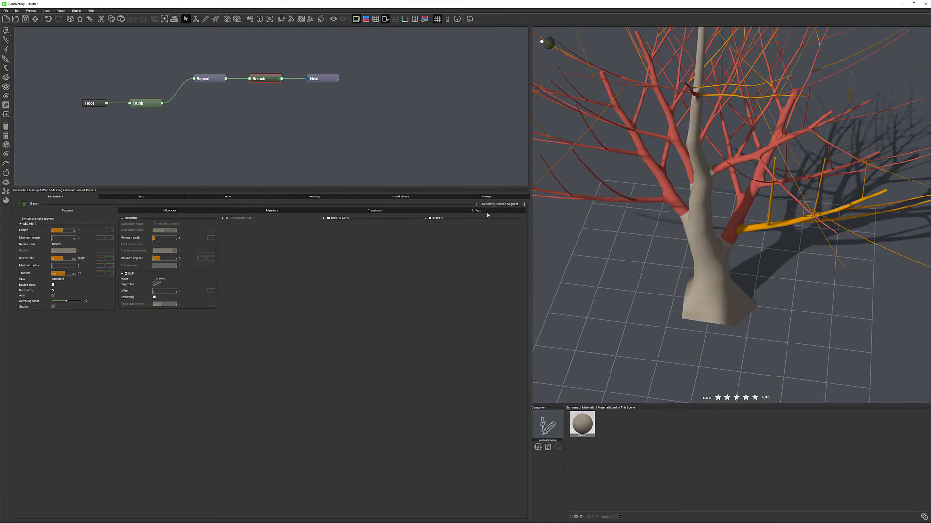
click(258, 78)
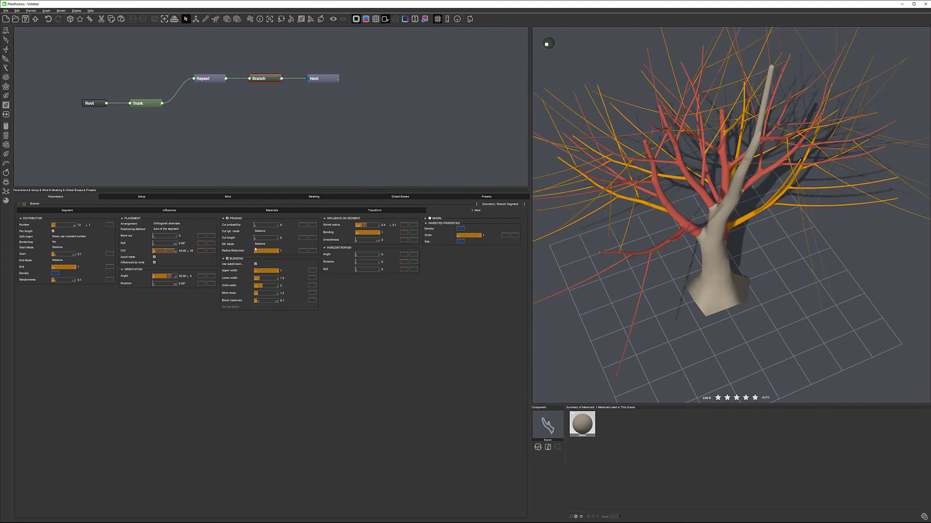
click(181, 243)
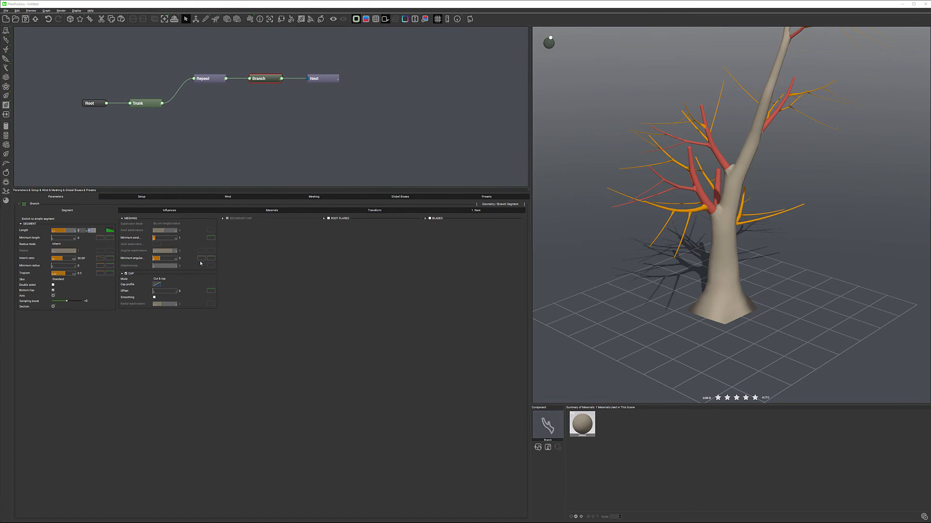
mouse_move(291, 261)
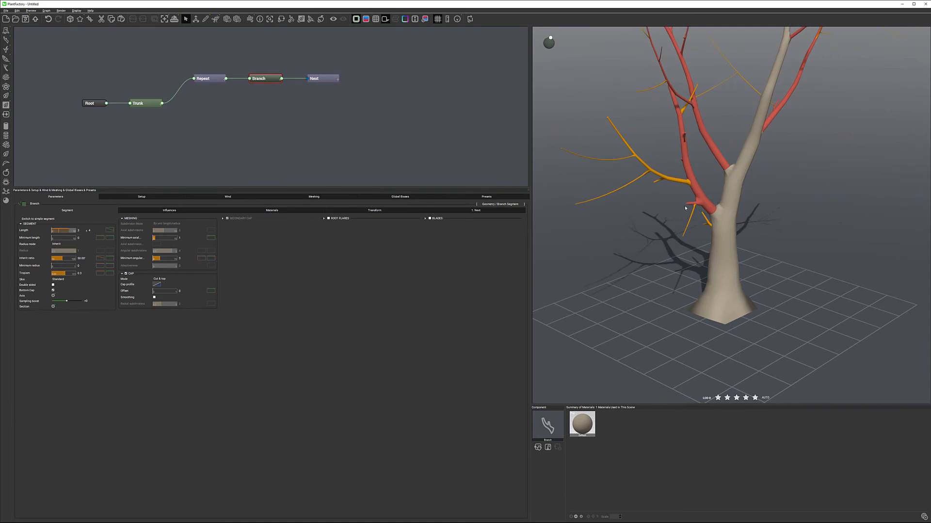
mouse_move(652, 171)
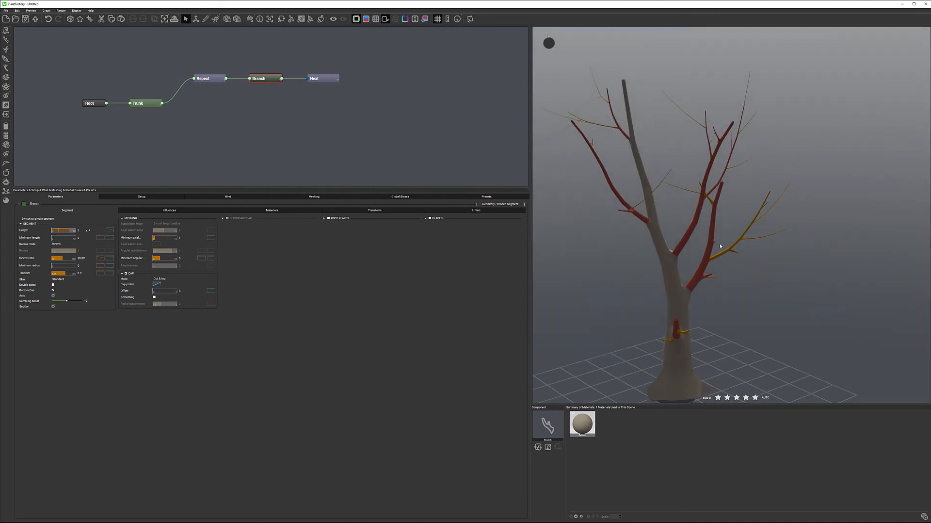
mouse_move(625, 196)
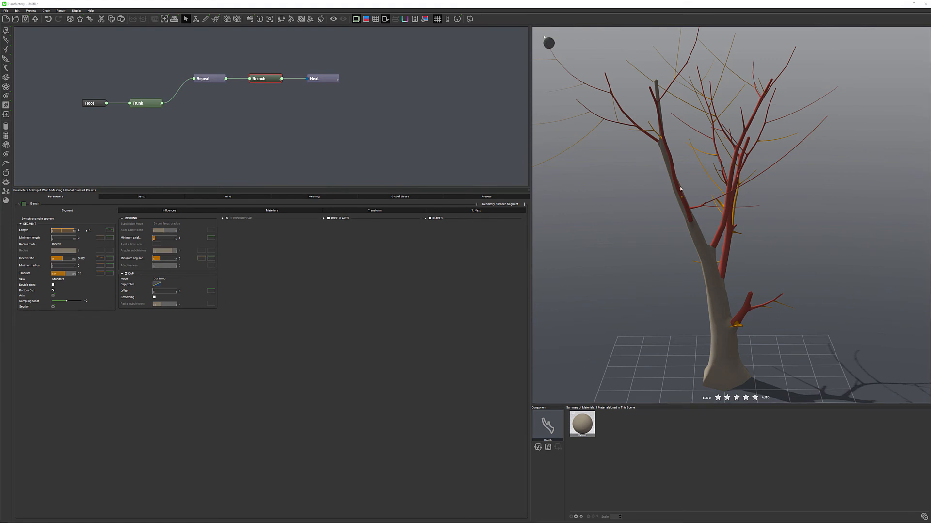
mouse_move(781, 148)
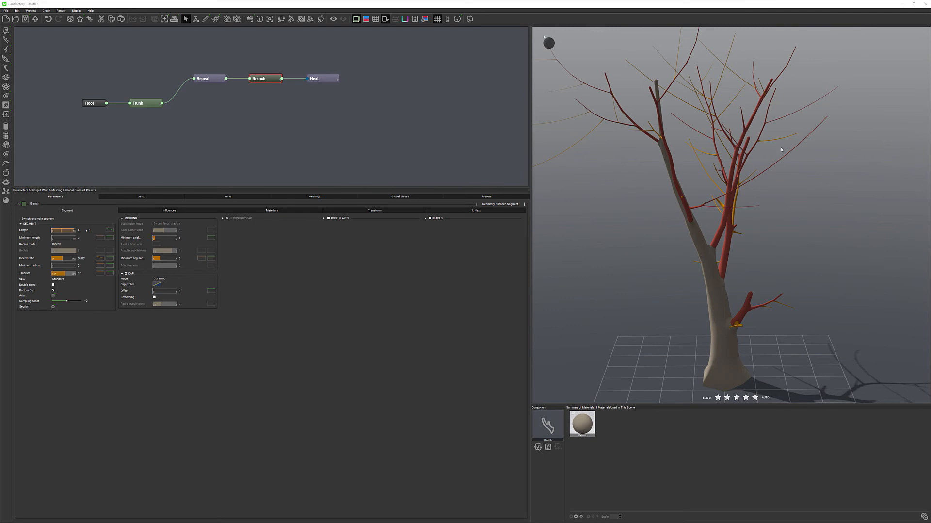
mouse_move(774, 160)
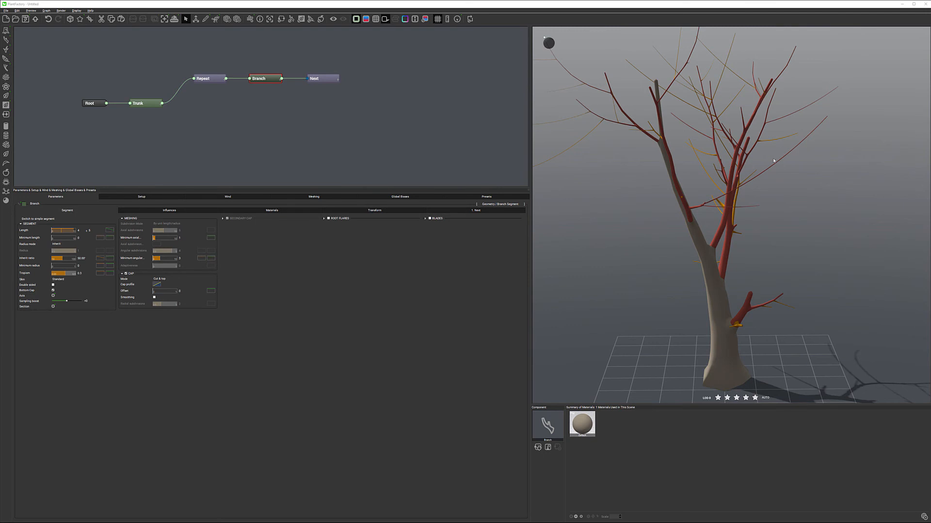
mouse_move(185, 248)
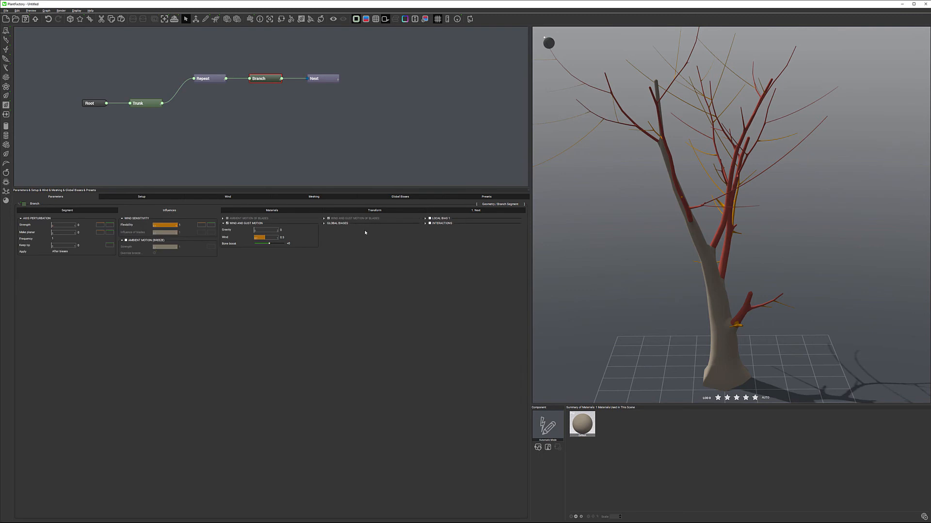
mouse_move(777, 152)
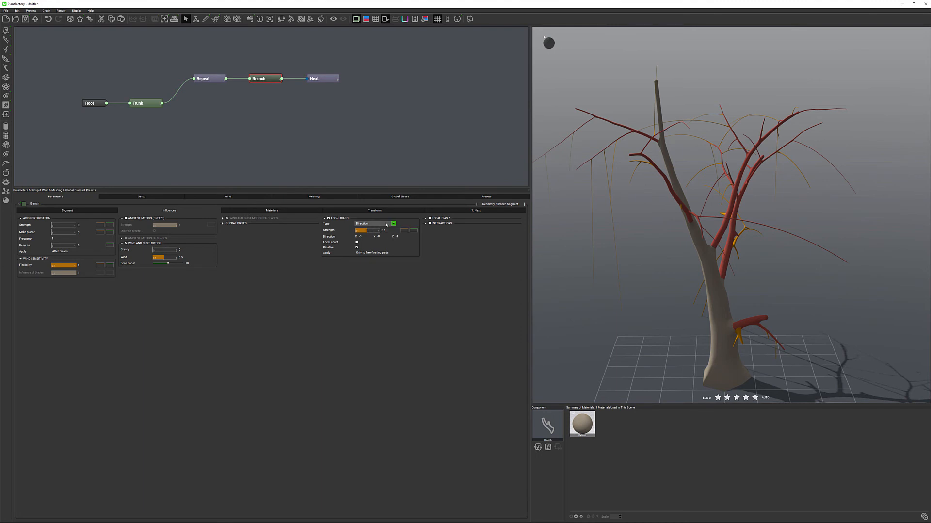
- Change the Branch's Local Bias 1 type from Direction to Swirl, keeping strength 0.5
click(372, 223)
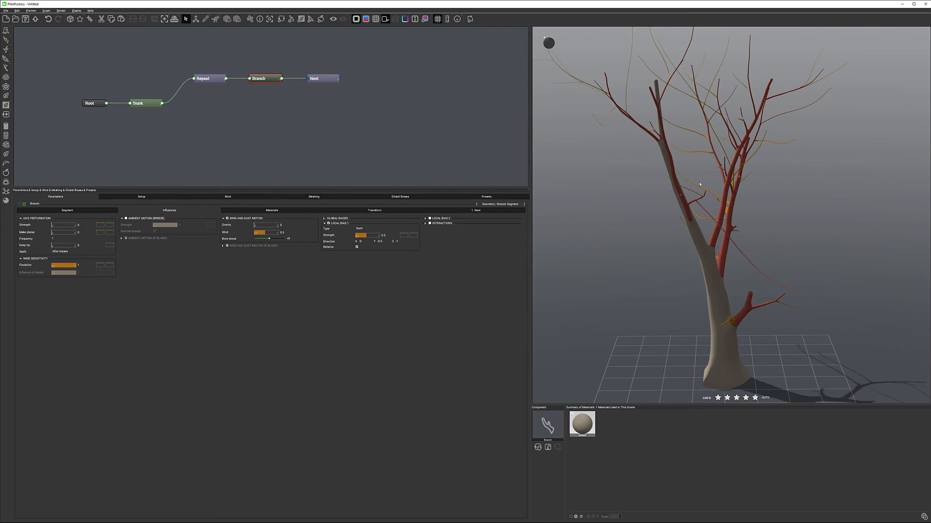
mouse_move(403, 211)
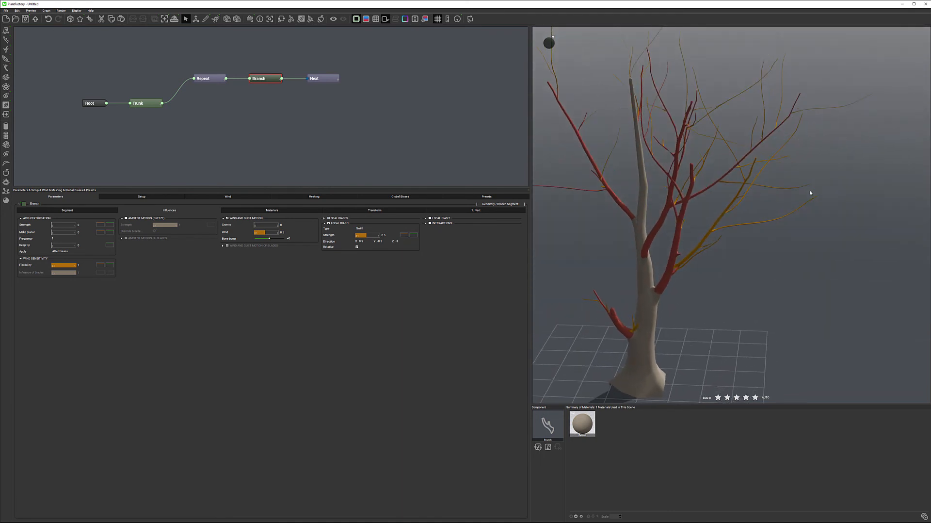
click(385, 234)
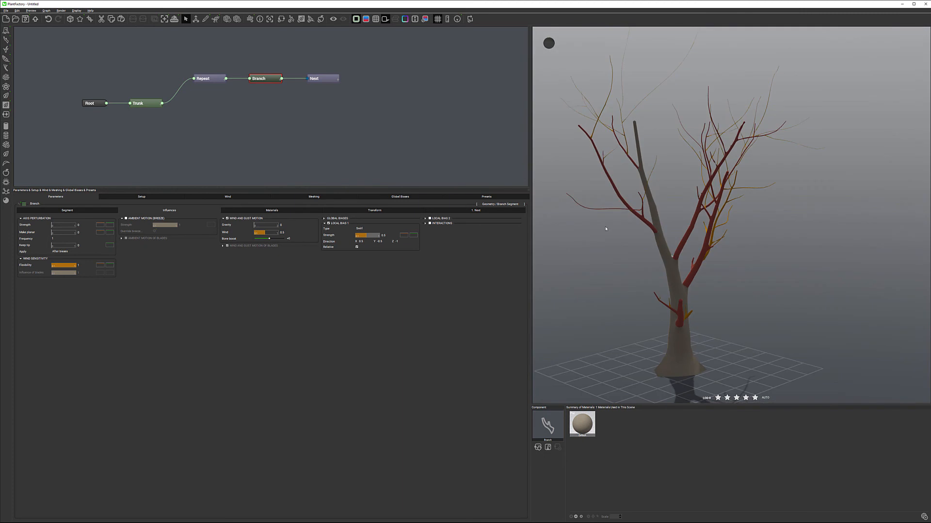
mouse_move(177, 304)
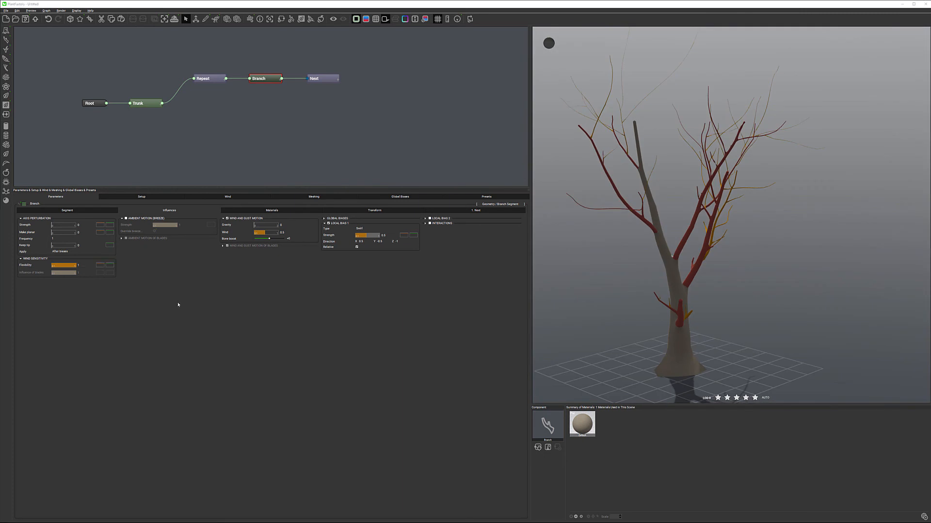
mouse_move(621, 88)
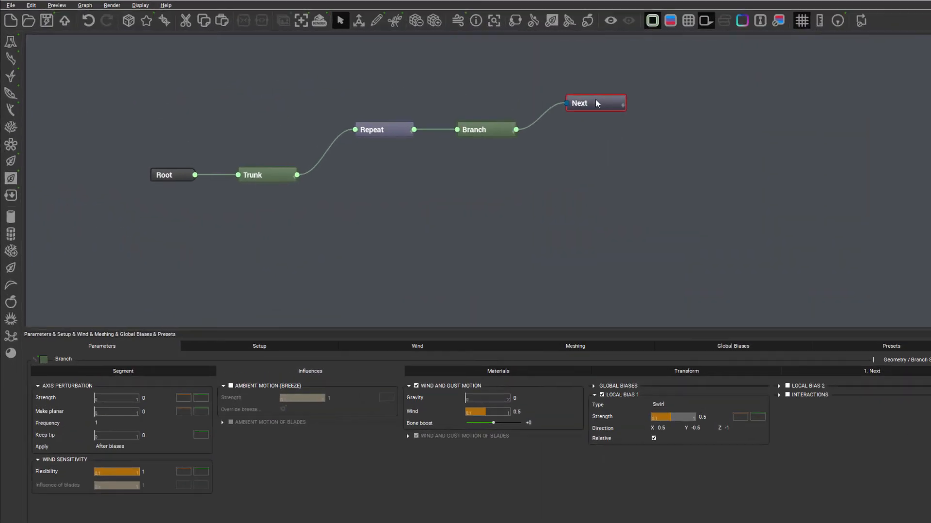
- Add a loop End node and wire a new Branch child output into it
click(621, 103)
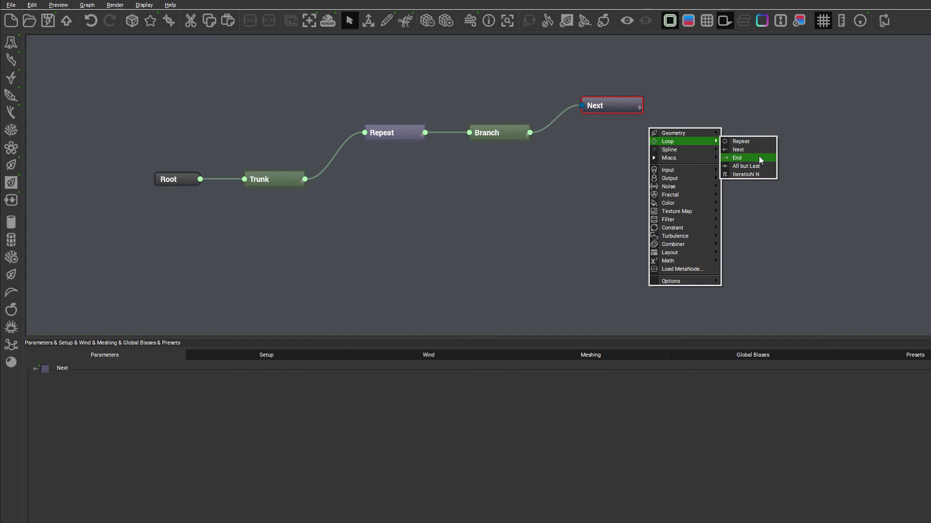
click(737, 158)
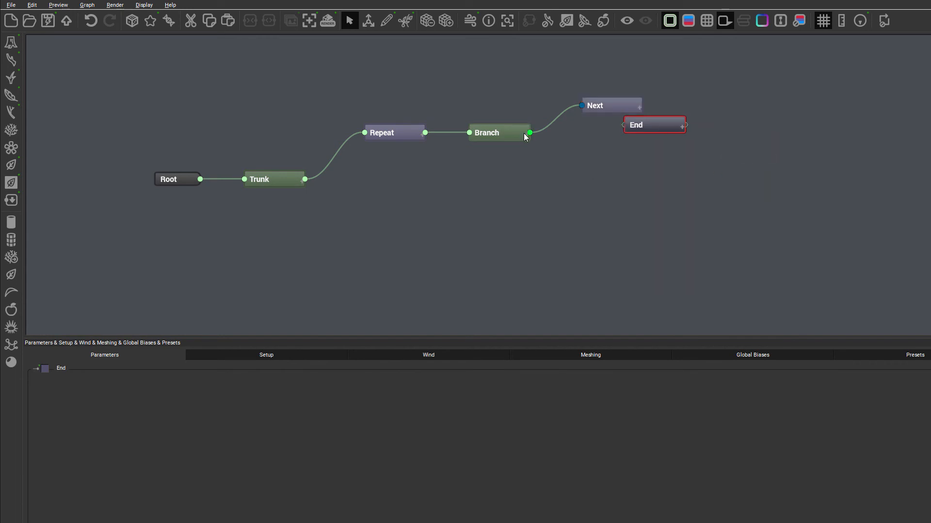
click(499, 132)
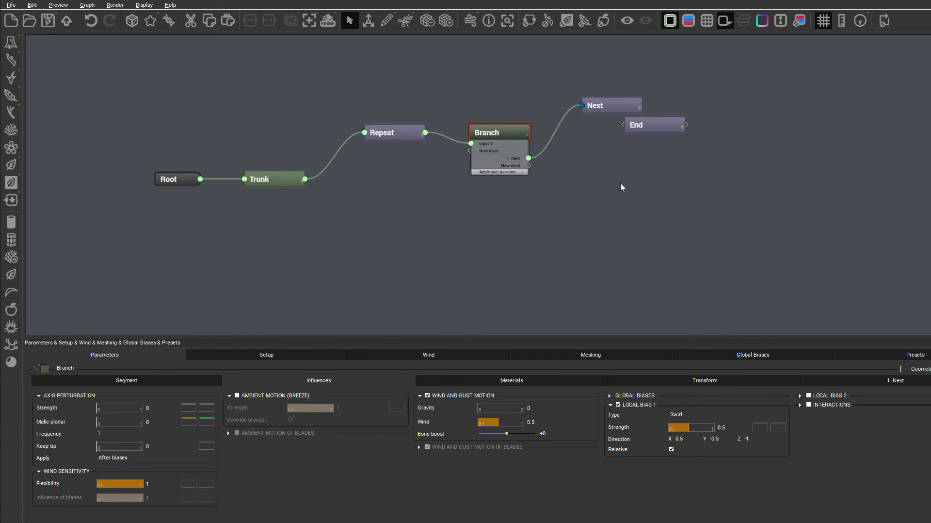
click(643, 148)
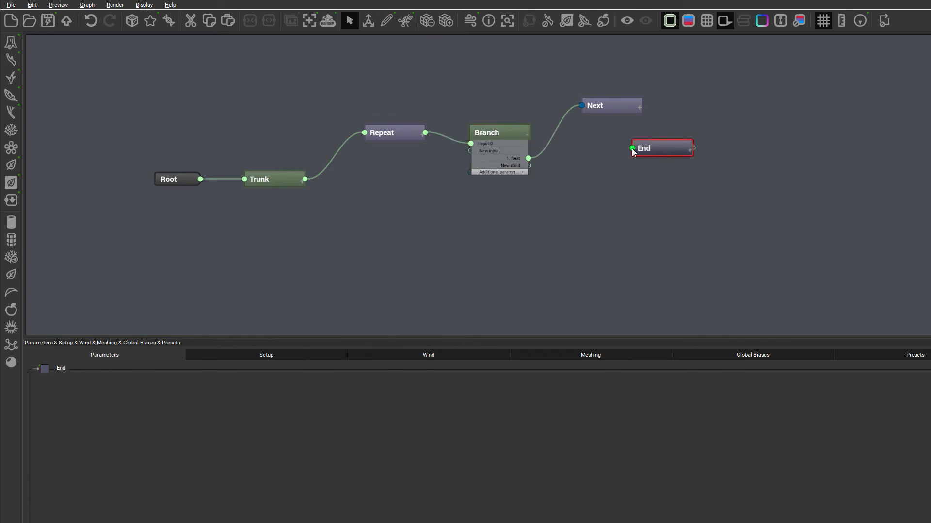
drag(528, 158, 632, 148)
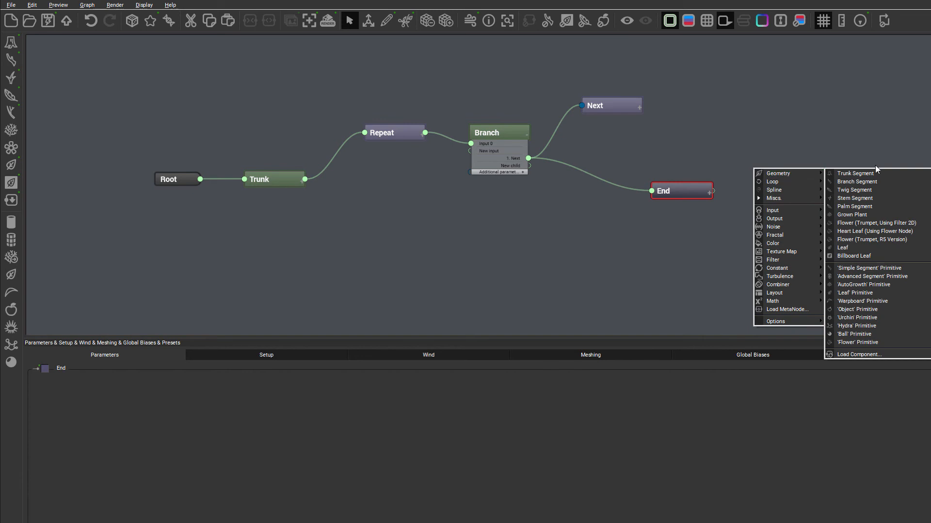
mouse_move(873, 190)
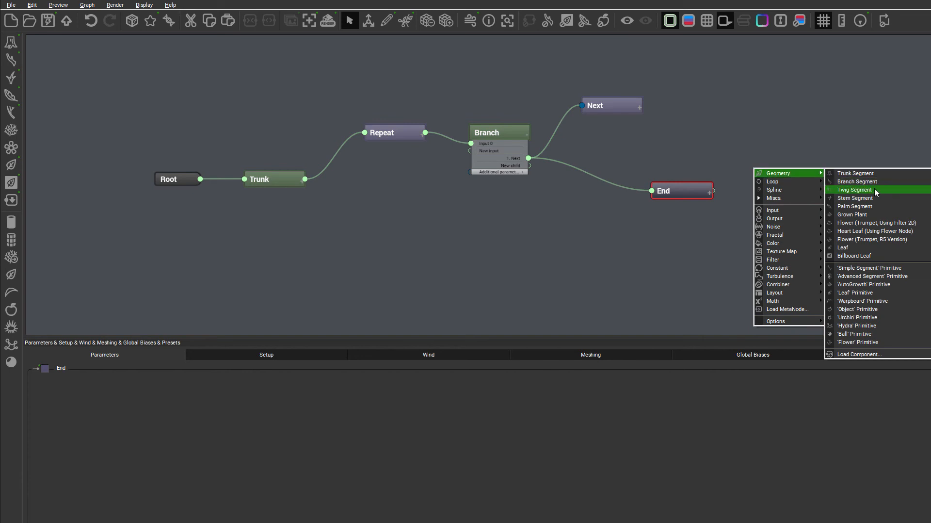
- Insert a Twig Segment node after the End node
click(854, 190)
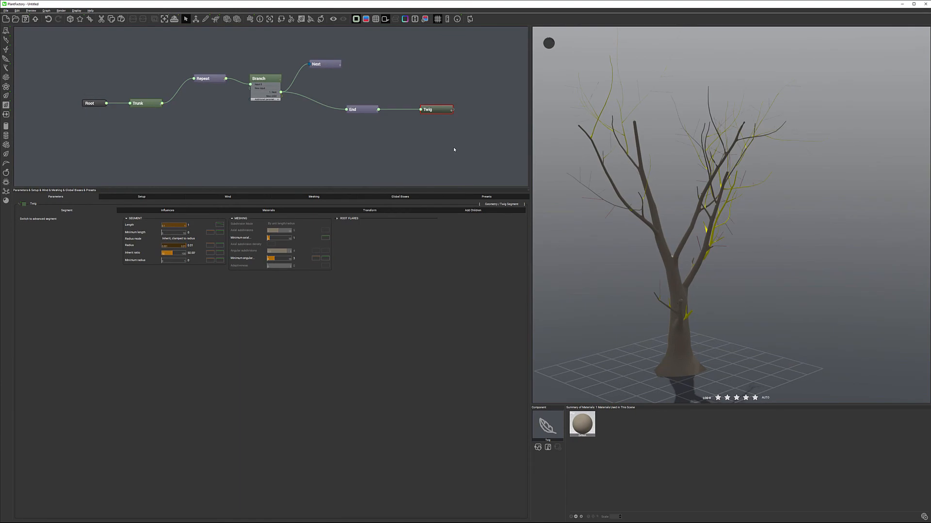
mouse_move(603, 190)
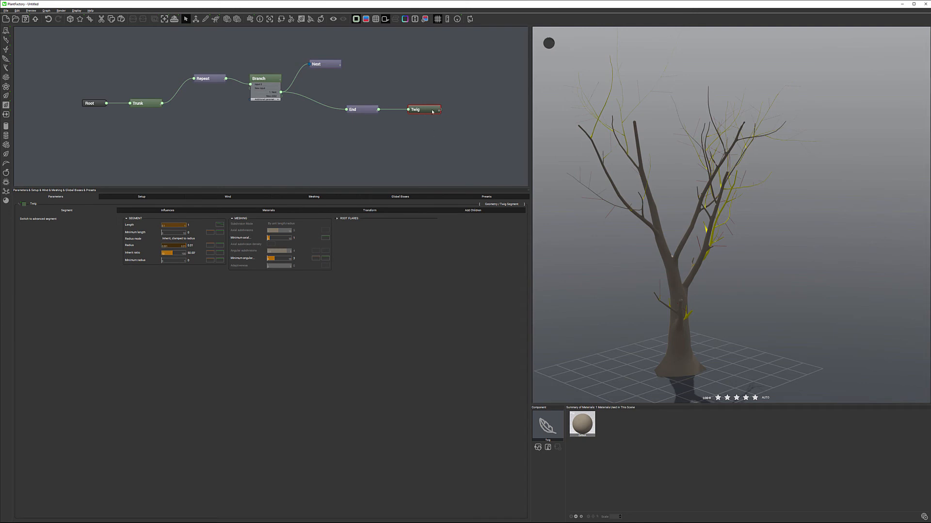
mouse_move(718, 182)
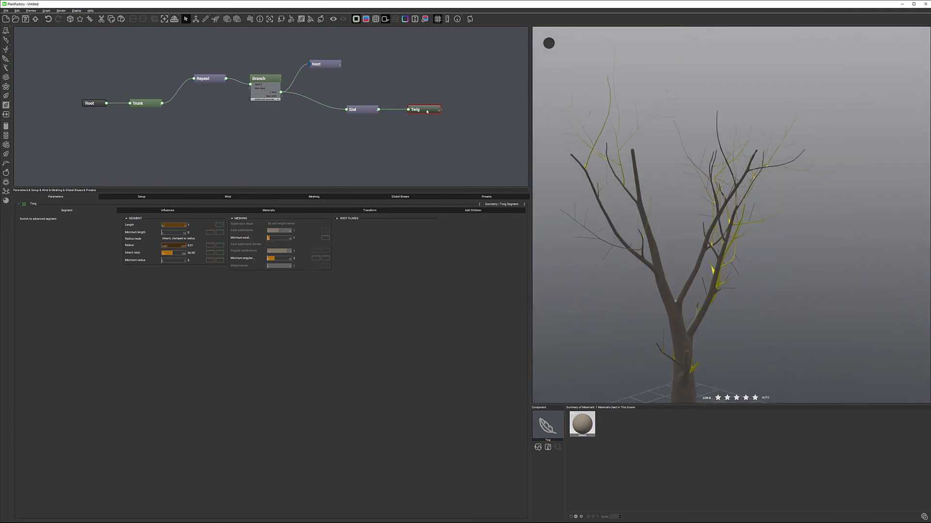
- Review the Twig node's Transform and Influences settings, then reselect the Branch node
click(354, 109)
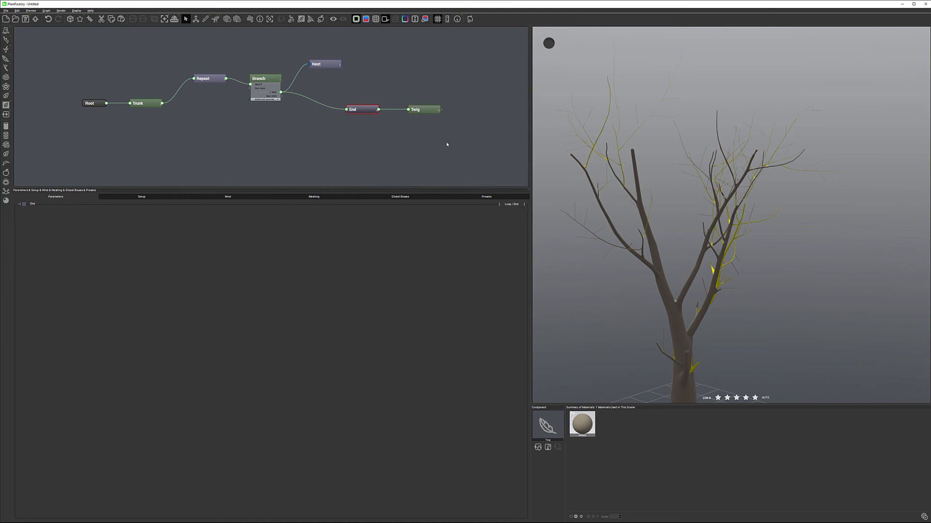
click(415, 109)
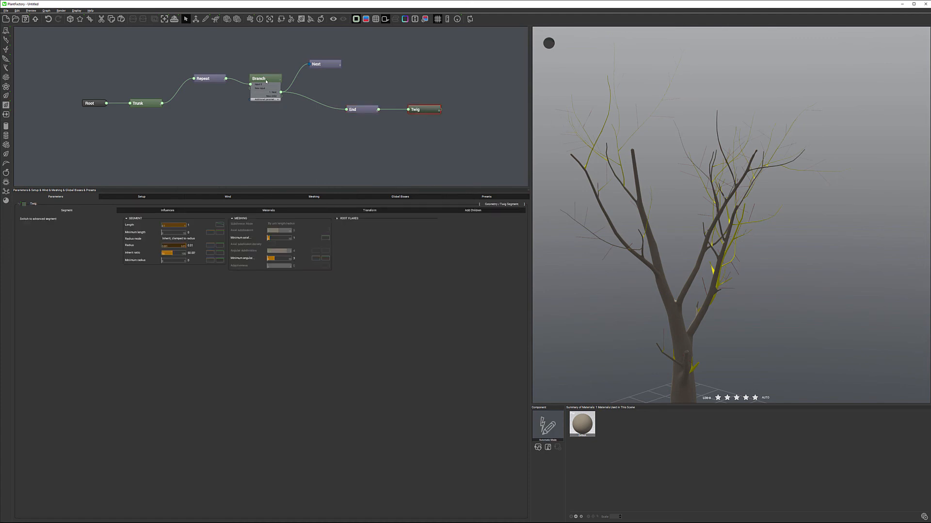
click(265, 78)
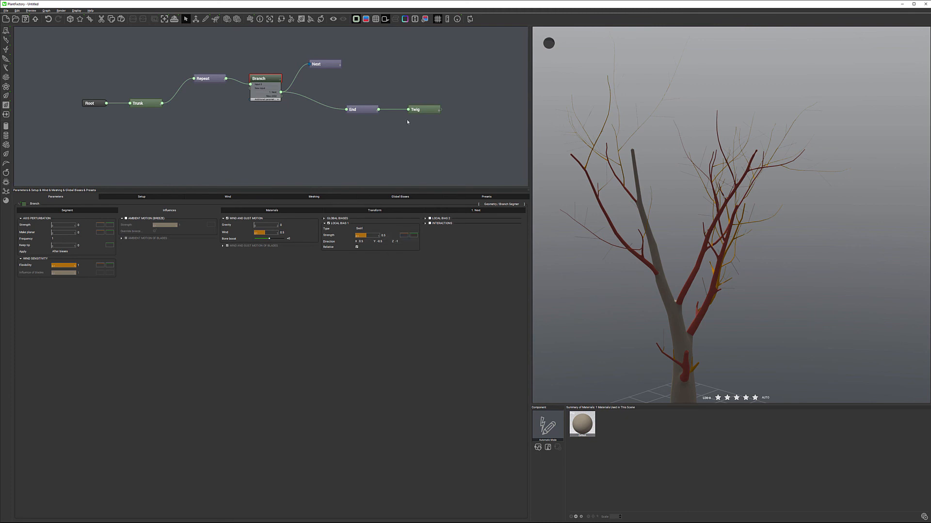
click(416, 109)
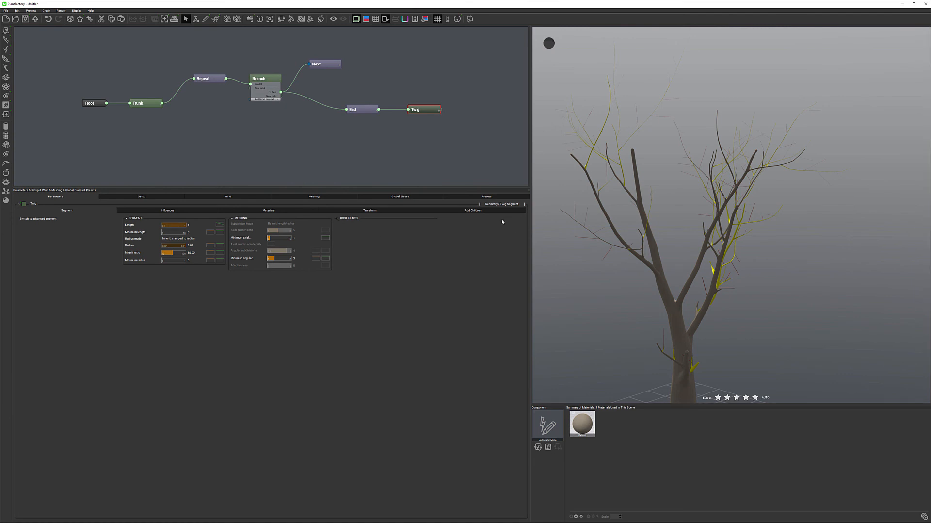
click(268, 210)
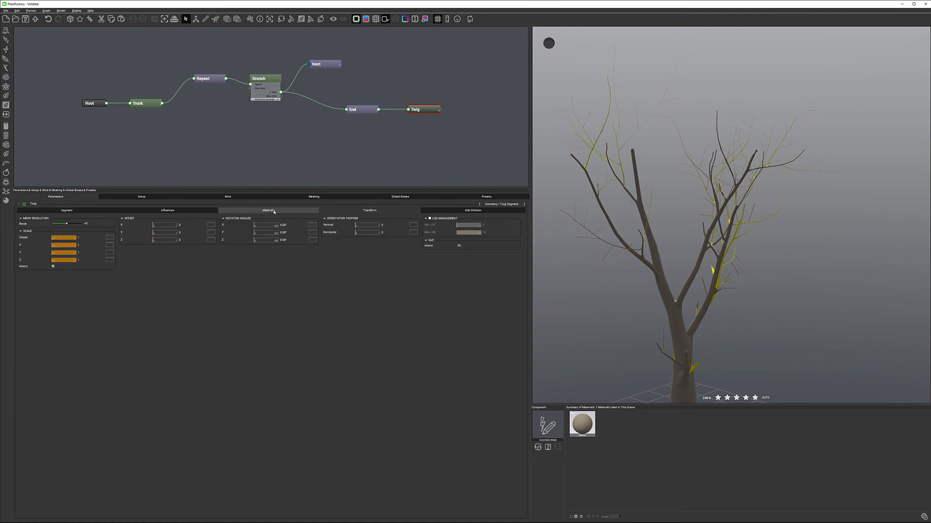
click(167, 209)
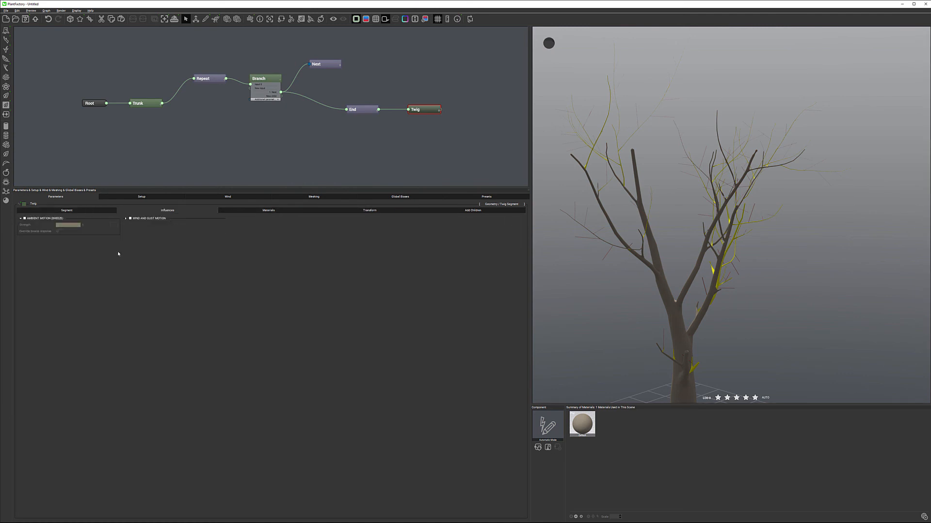
mouse_move(352, 216)
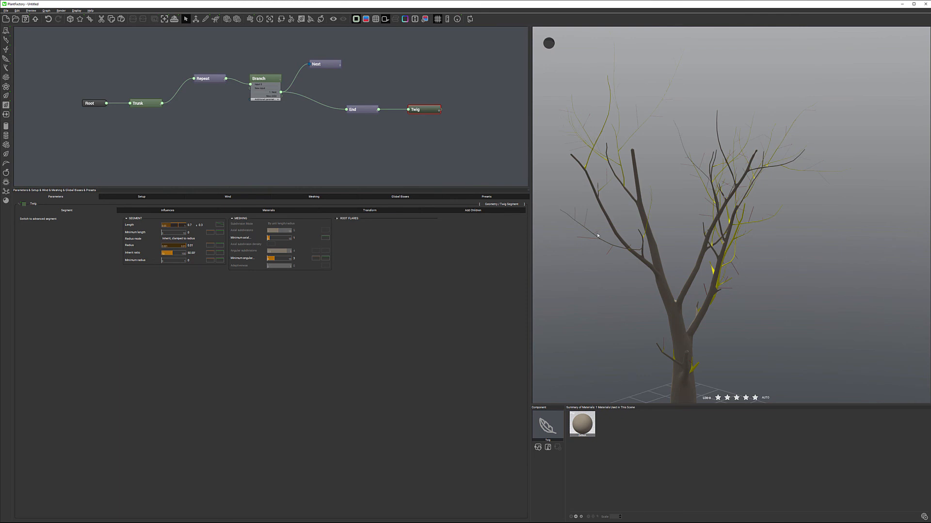
mouse_move(748, 185)
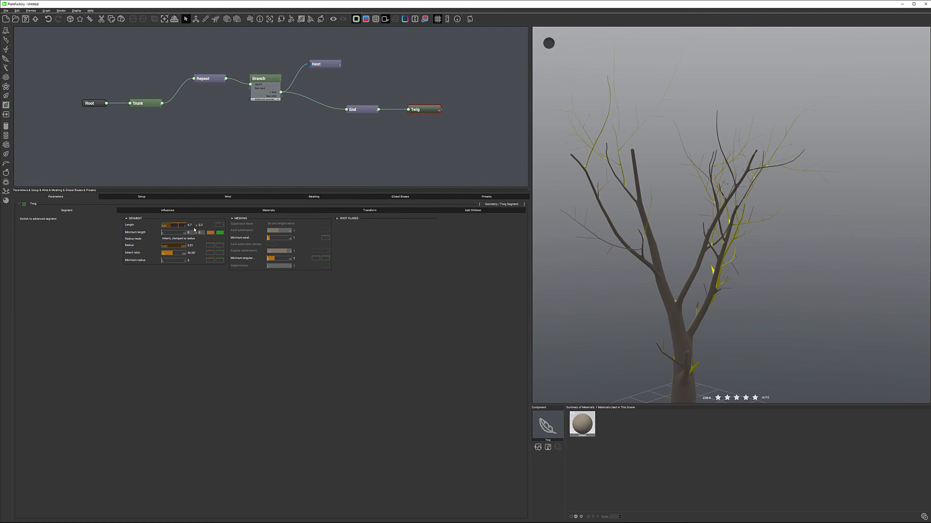
click(265, 77)
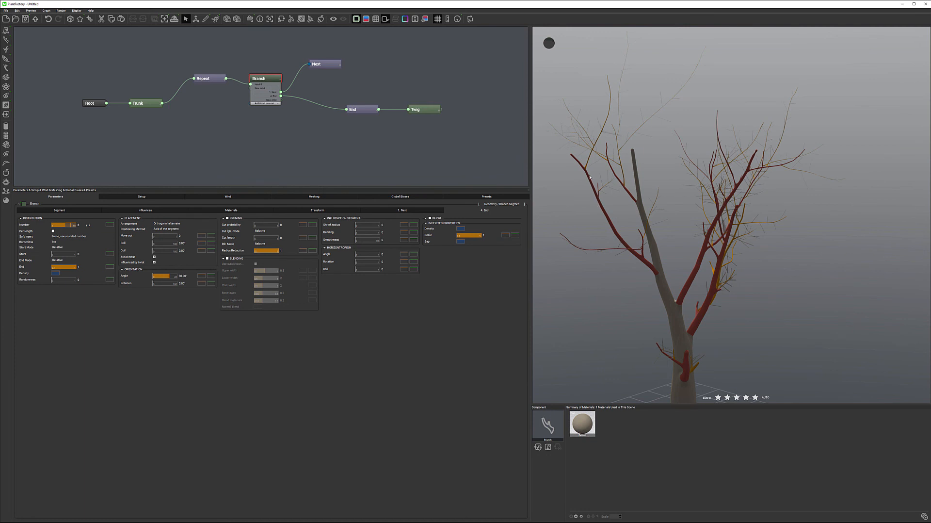
mouse_move(726, 281)
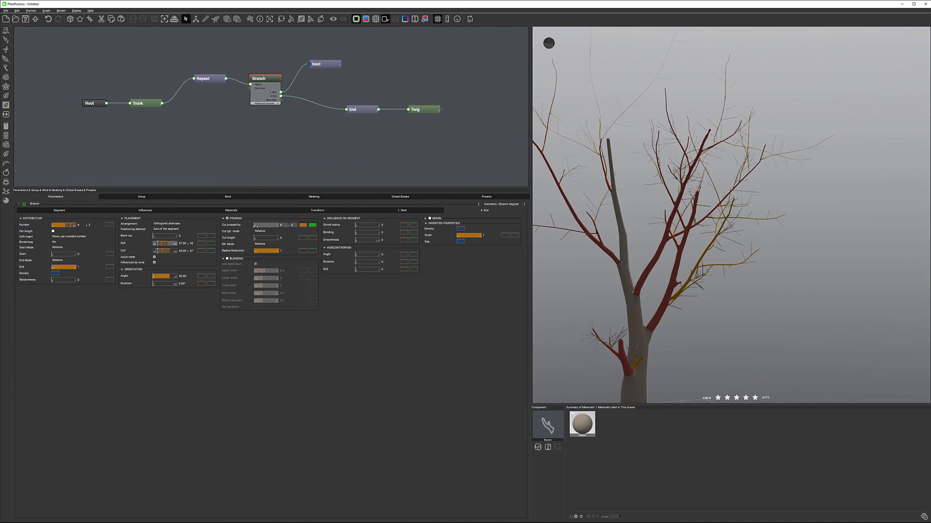
- Raise the pruning cut length to 0.13 and lower its curve's middle and far end
drag(255, 225, 276, 225)
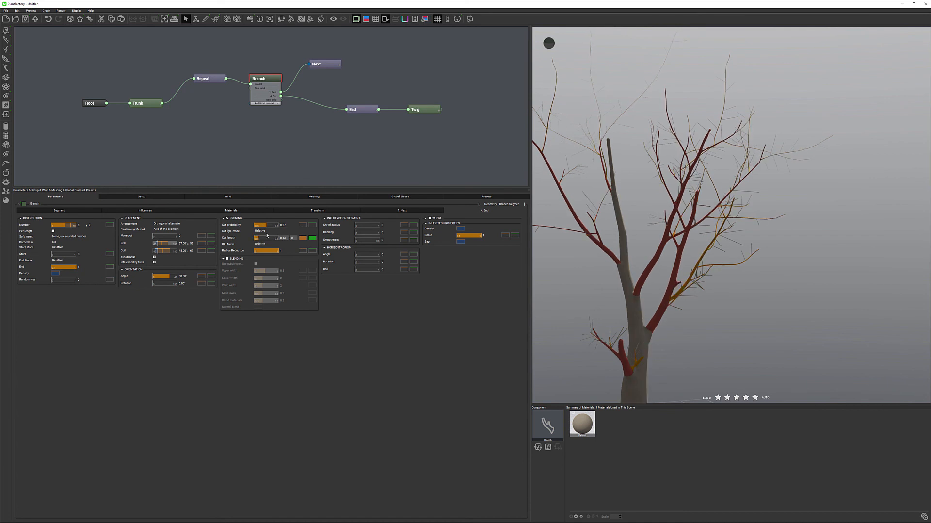
click(66, 247)
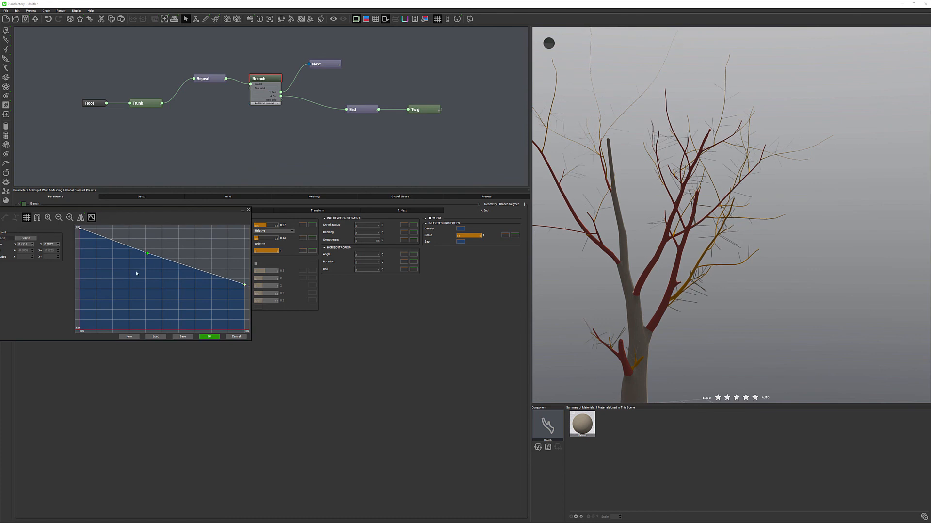
drag(147, 254, 121, 290)
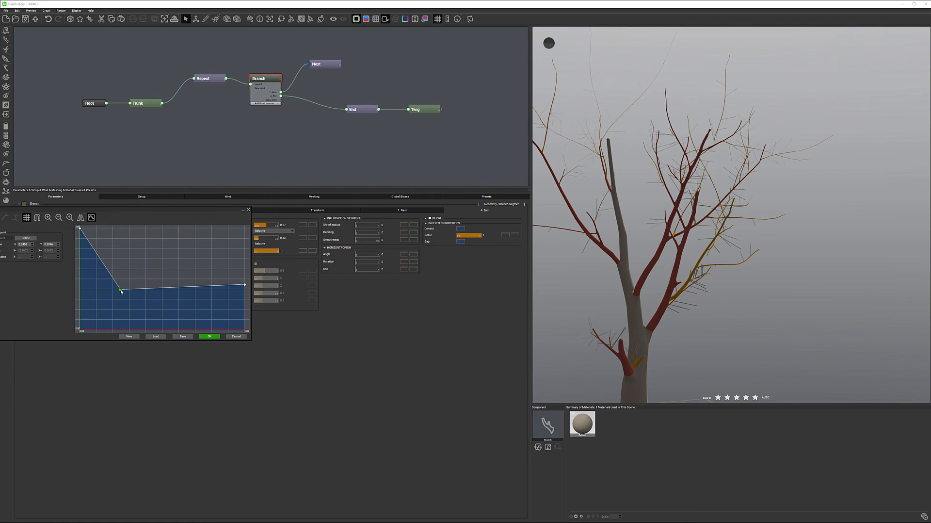
drag(121, 291, 134, 276)
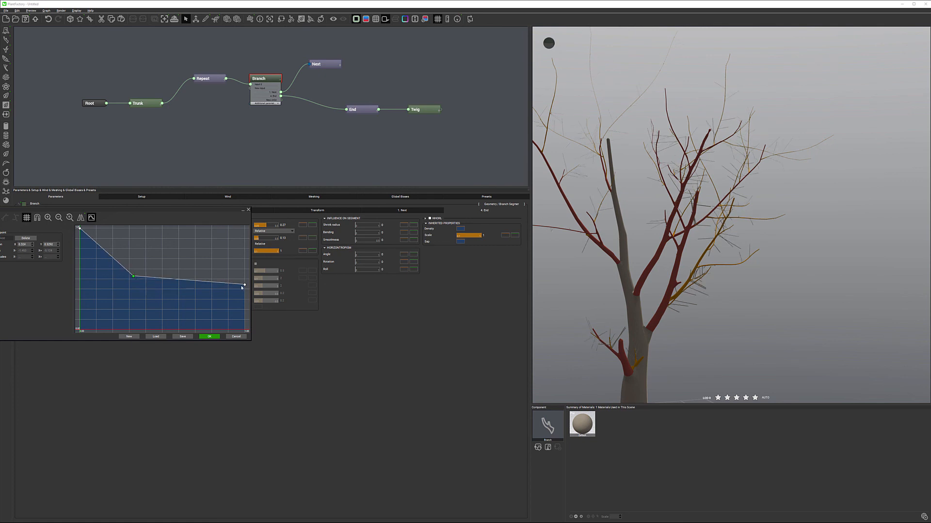
drag(243, 286, 241, 310)
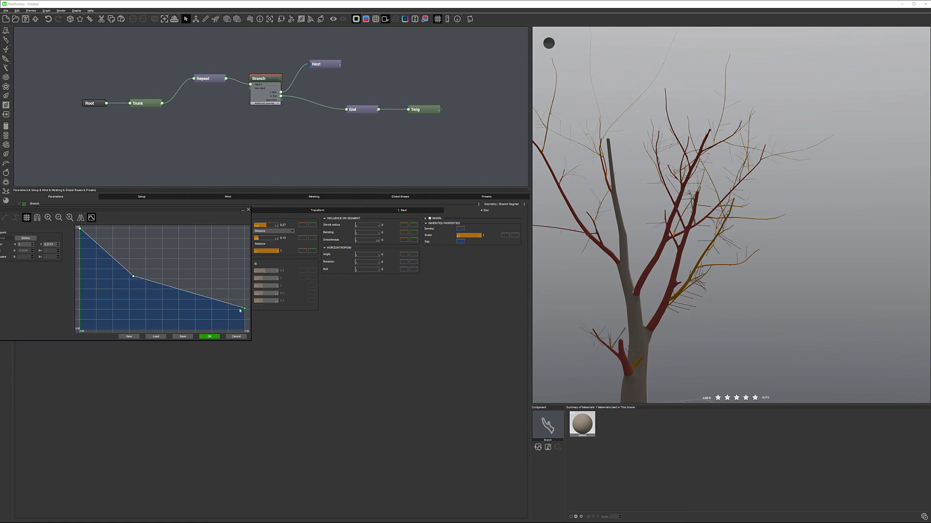
click(209, 335)
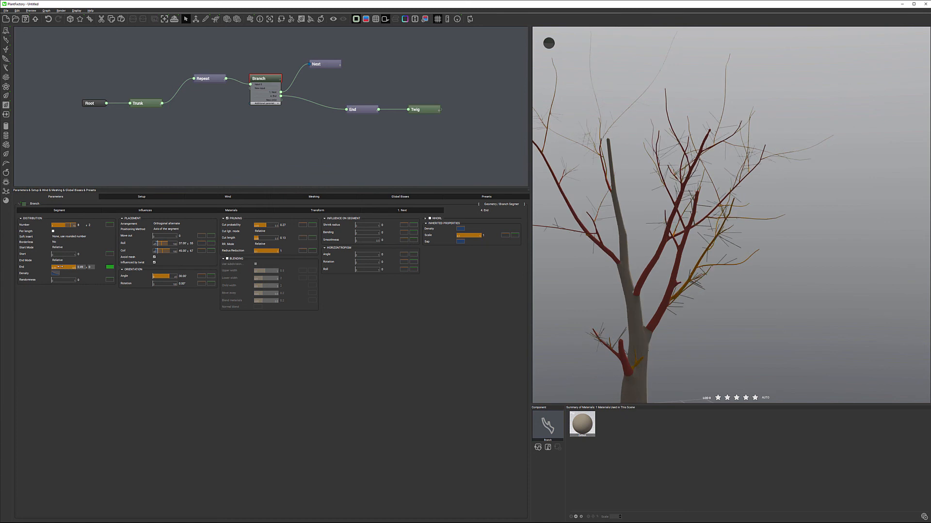
- Lower the Branch distribution start to 0.06, keeping the end at 1
drag(69, 266, 59, 266)
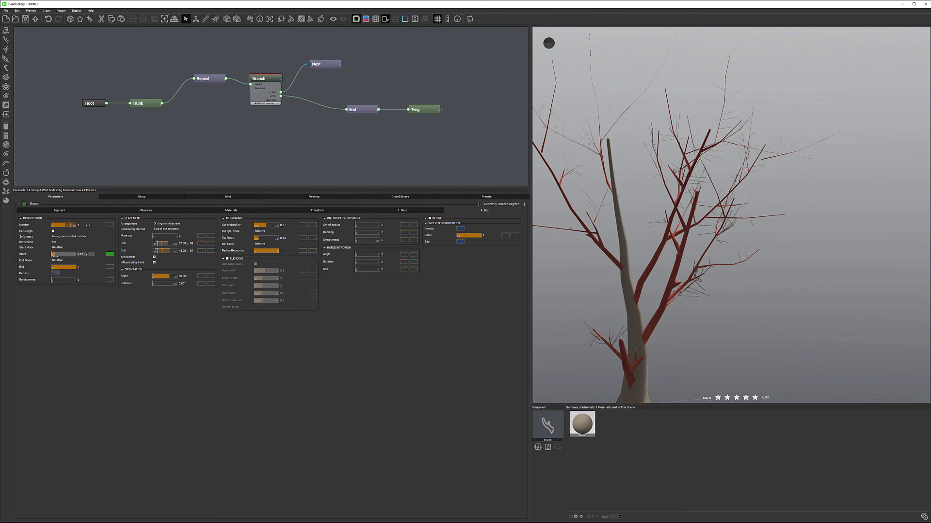
drag(65, 253, 56, 253)
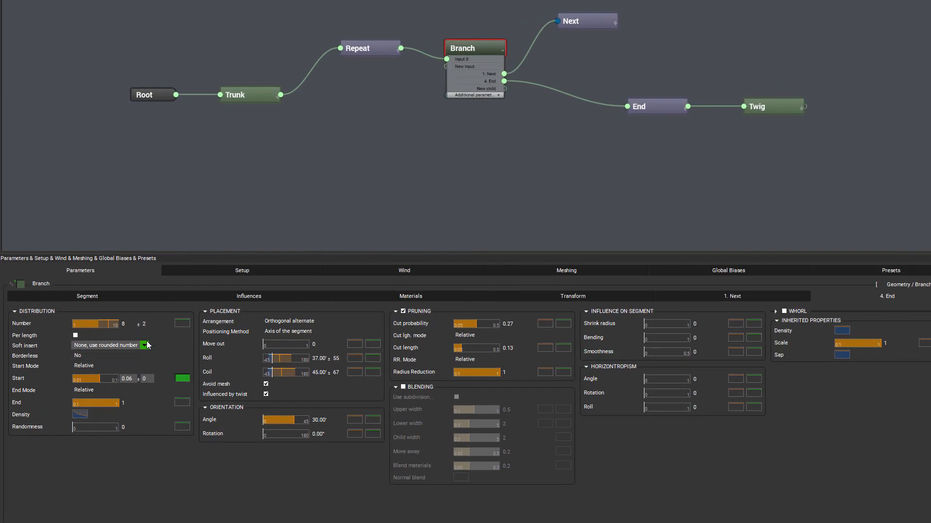
- Set Soft insert to 'Offset fractional part' and raise pruning cut probability to 0.45
click(143, 344)
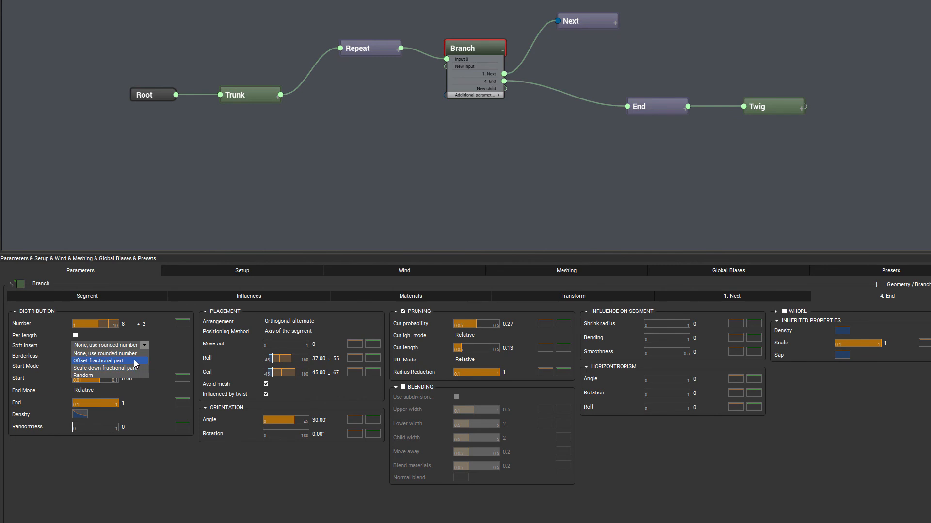
click(99, 360)
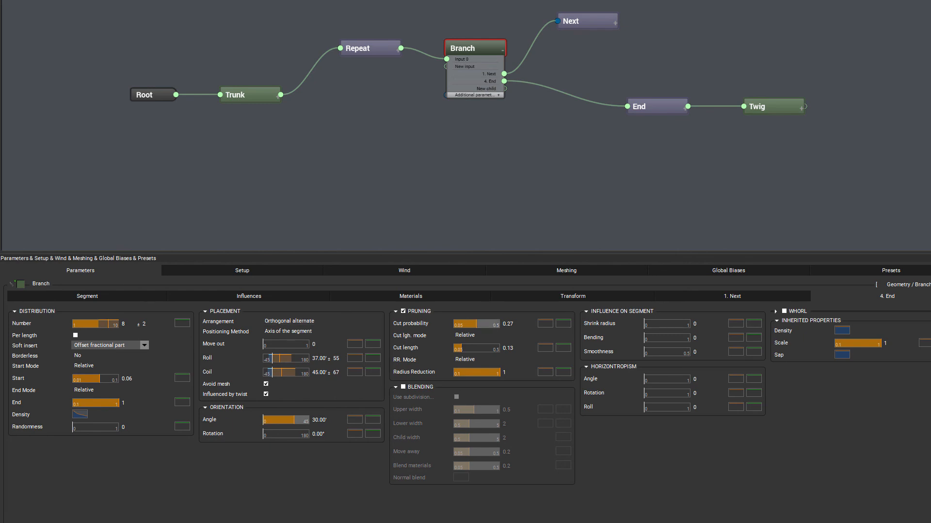
mouse_move(418, 392)
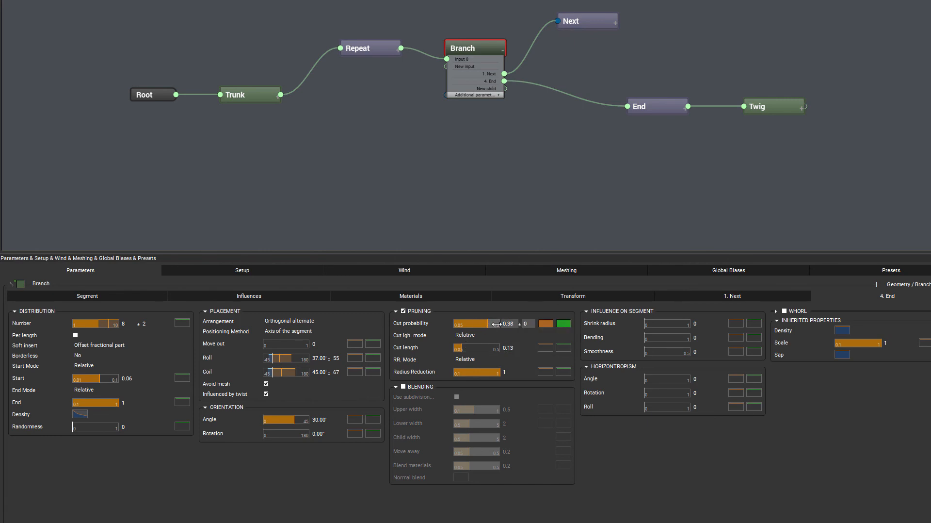
drag(492, 323, 502, 323)
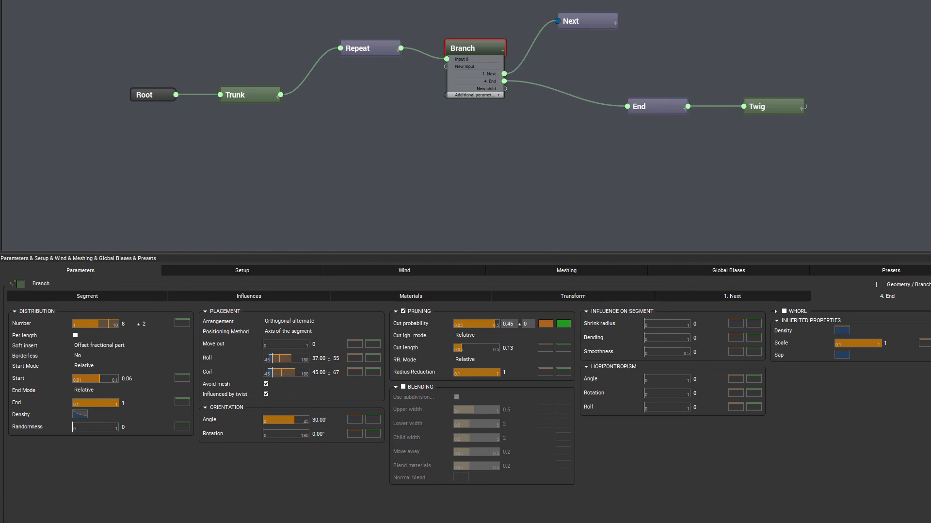
mouse_move(785, 425)
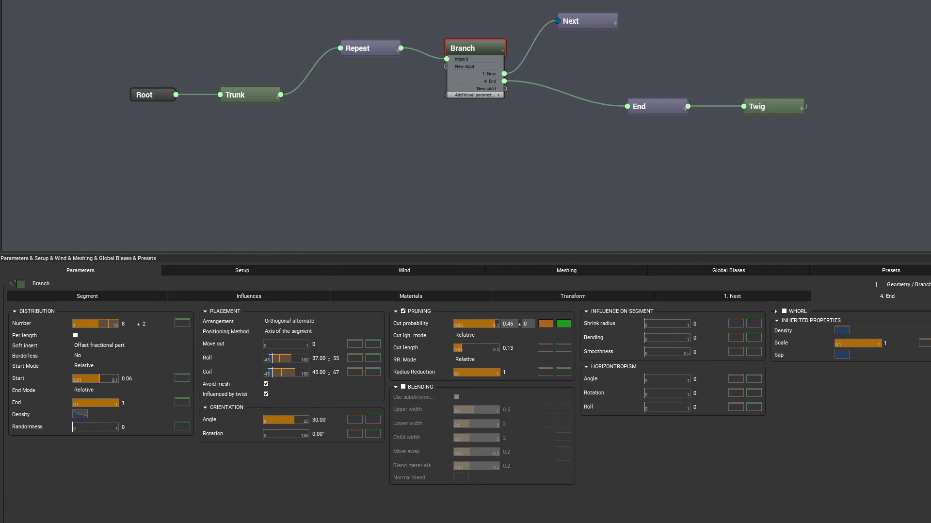
mouse_move(437, 266)
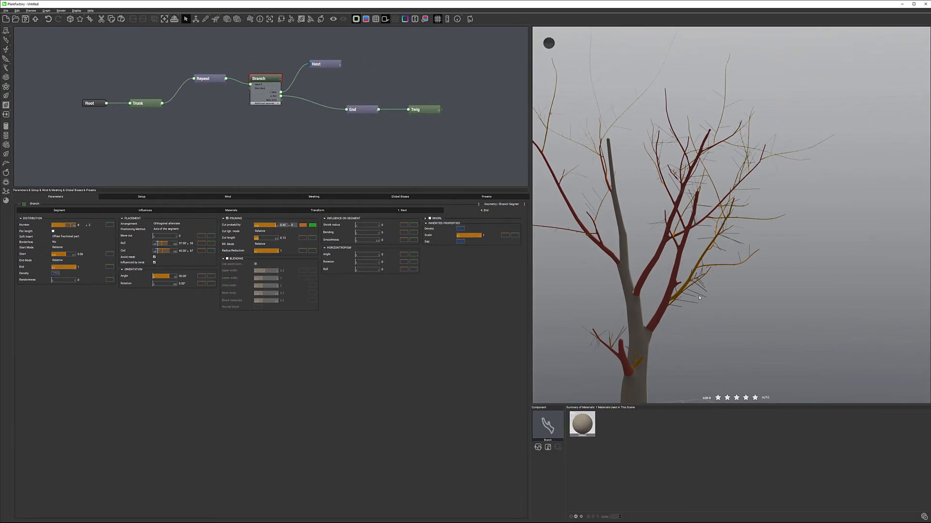
mouse_move(529, 226)
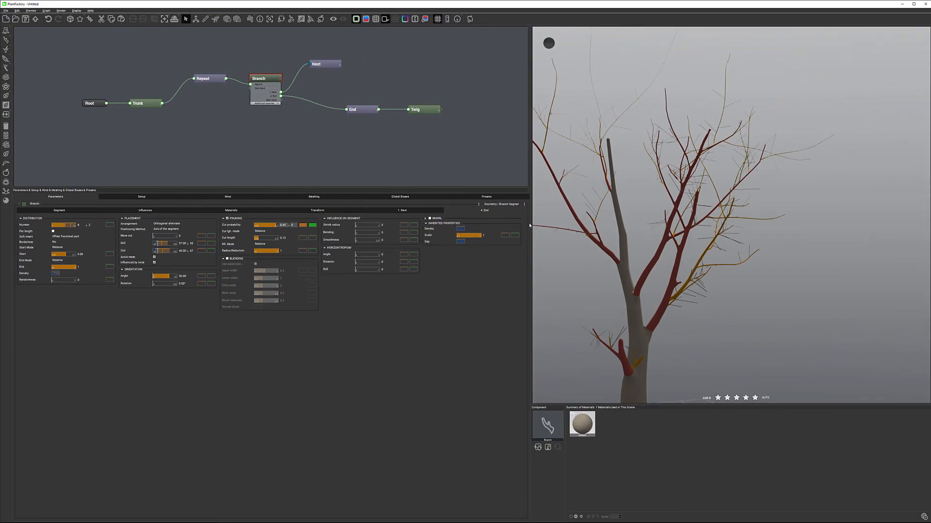
mouse_move(428, 106)
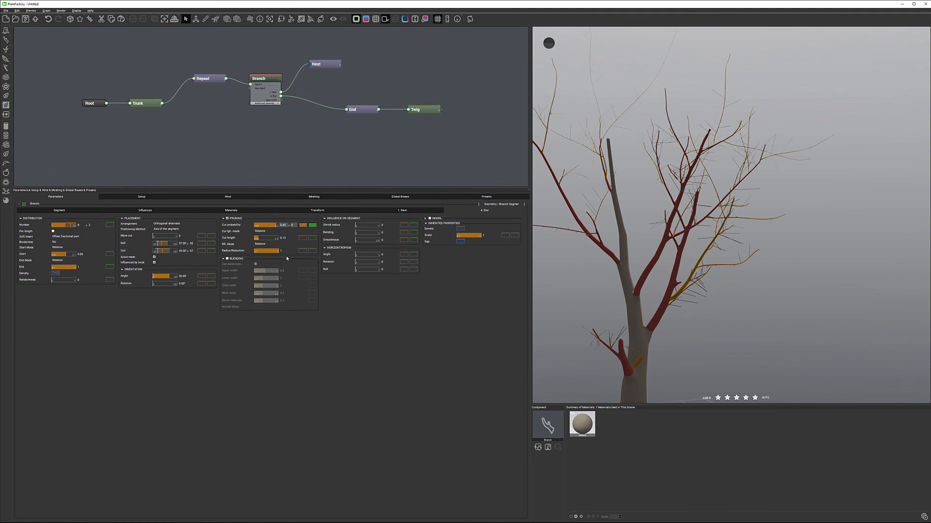
mouse_move(412, 110)
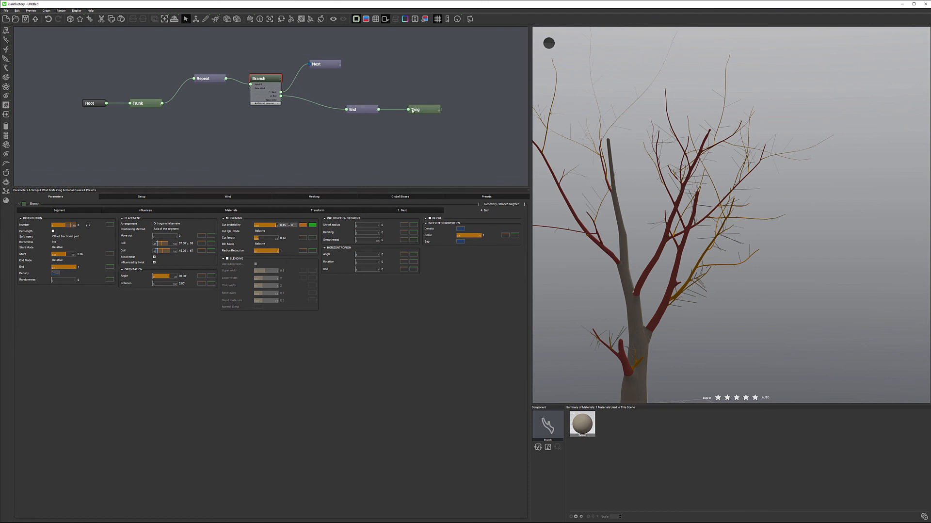
- Select the Twig node to display its segment settings
click(422, 109)
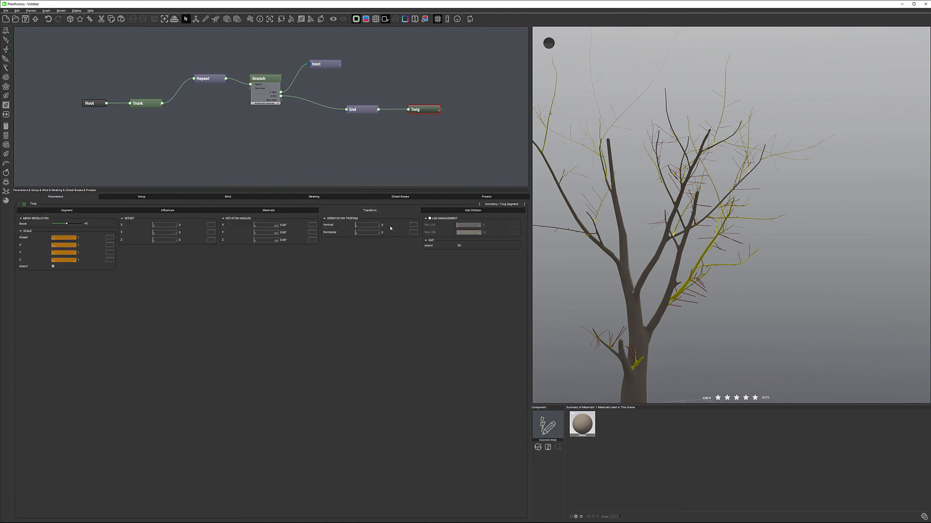
mouse_move(719, 243)
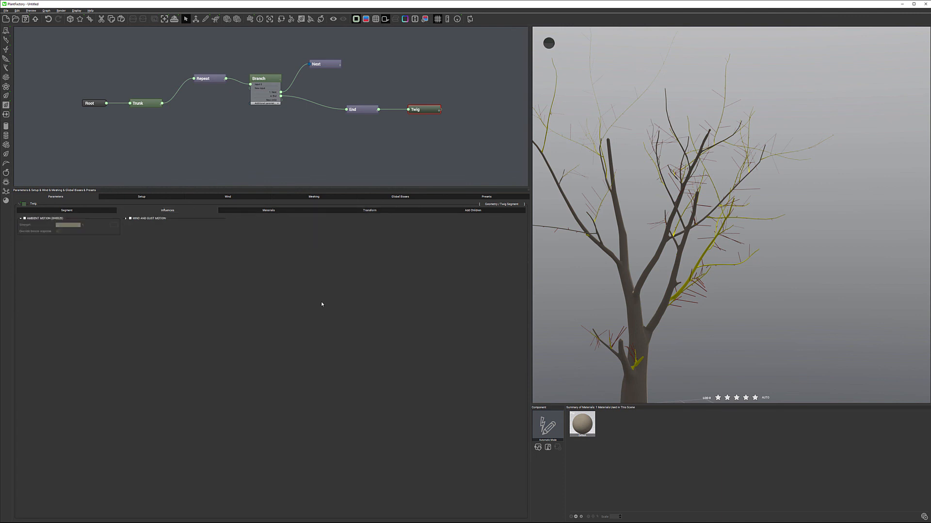
mouse_move(315, 272)
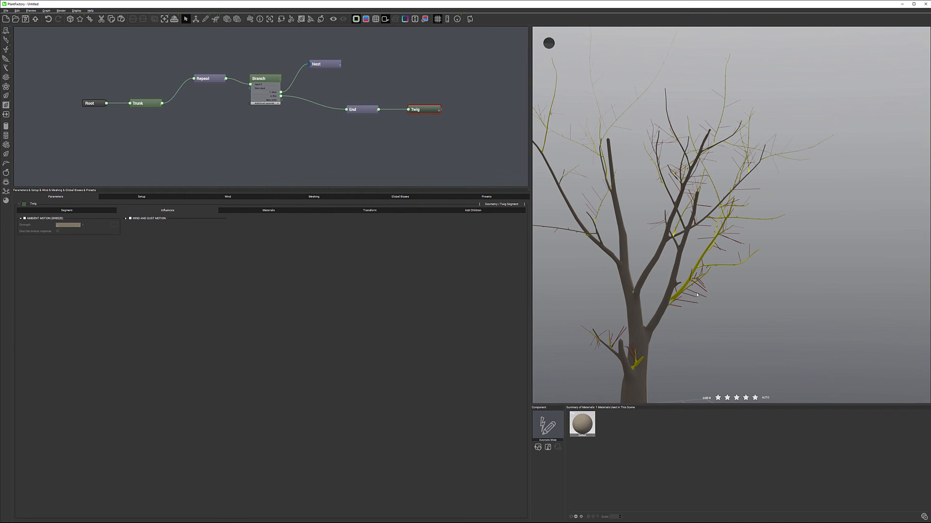
mouse_move(442, 122)
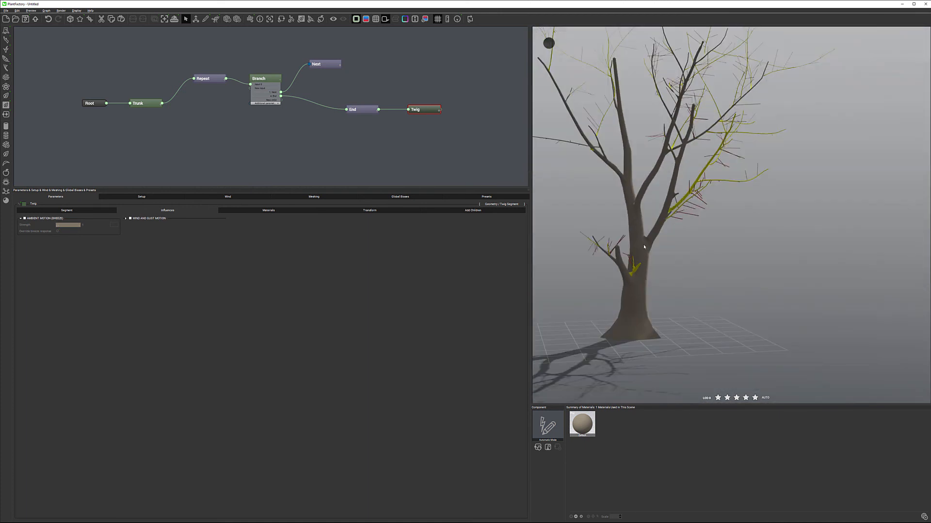
mouse_move(350, 98)
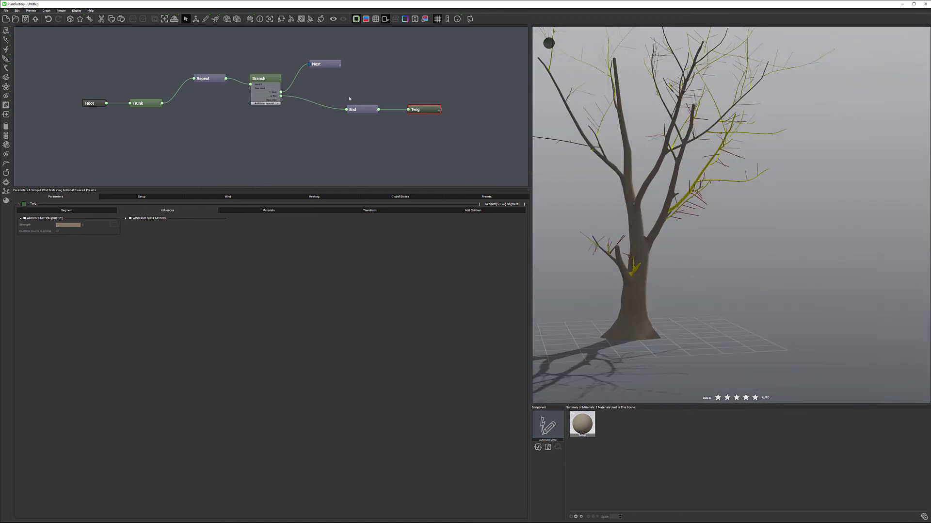
- Select the Branch node and open the Bending function-of-parent curve editor
click(265, 77)
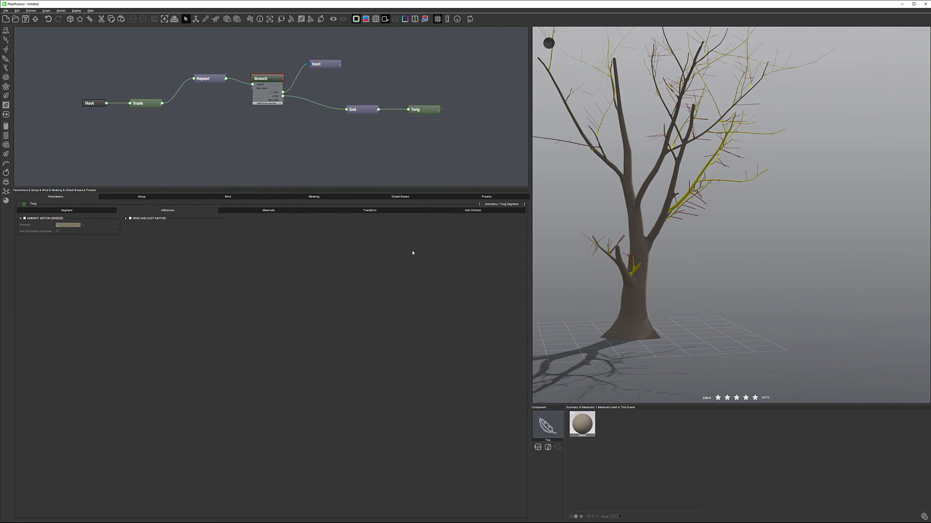
click(261, 78)
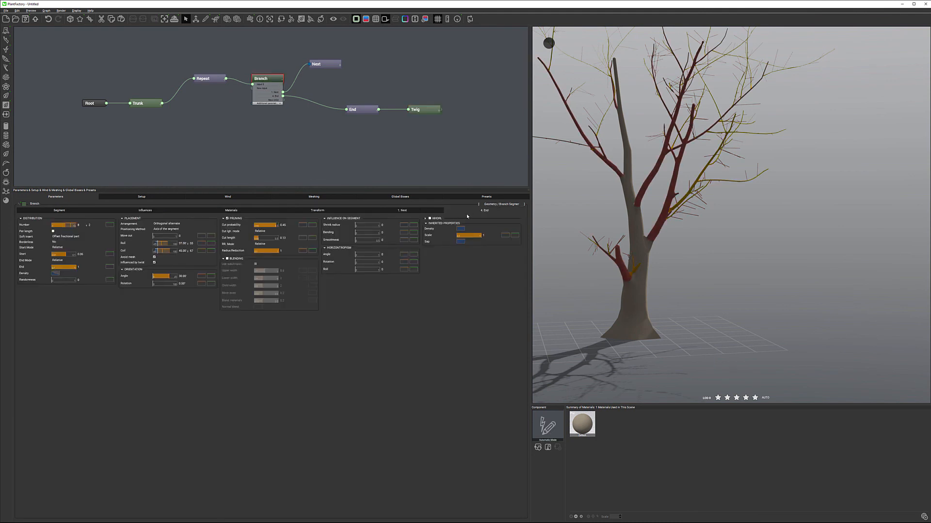
click(72, 259)
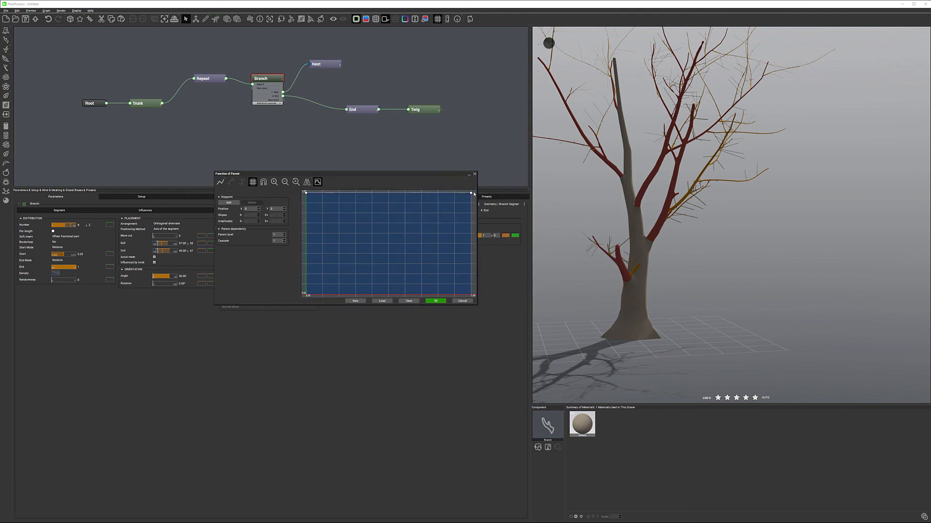
- Drag the curve's right point down to zero for a descending line and apply it
drag(473, 192, 473, 295)
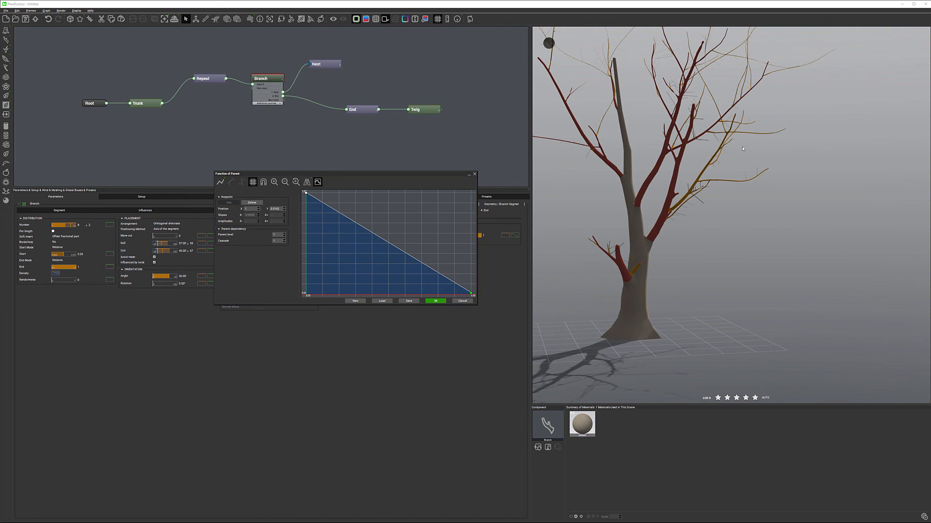
click(435, 300)
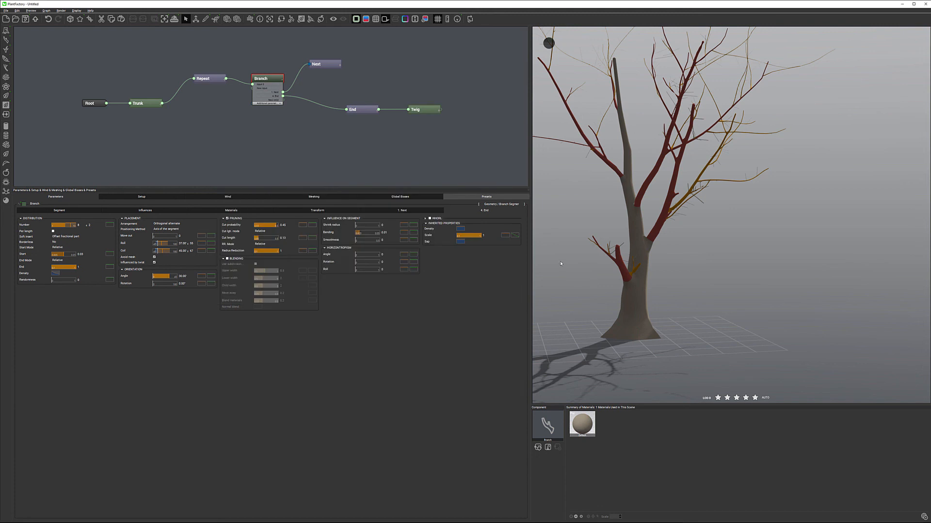
mouse_move(627, 274)
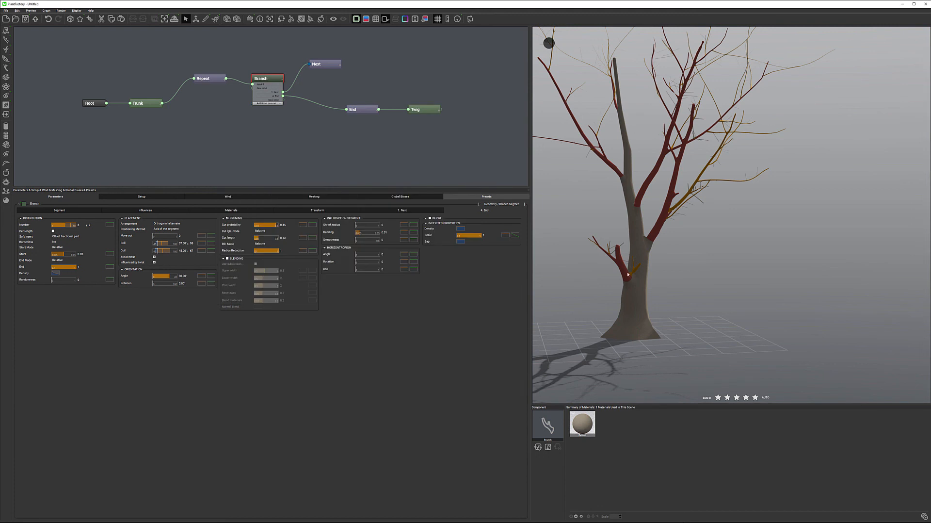
mouse_move(632, 259)
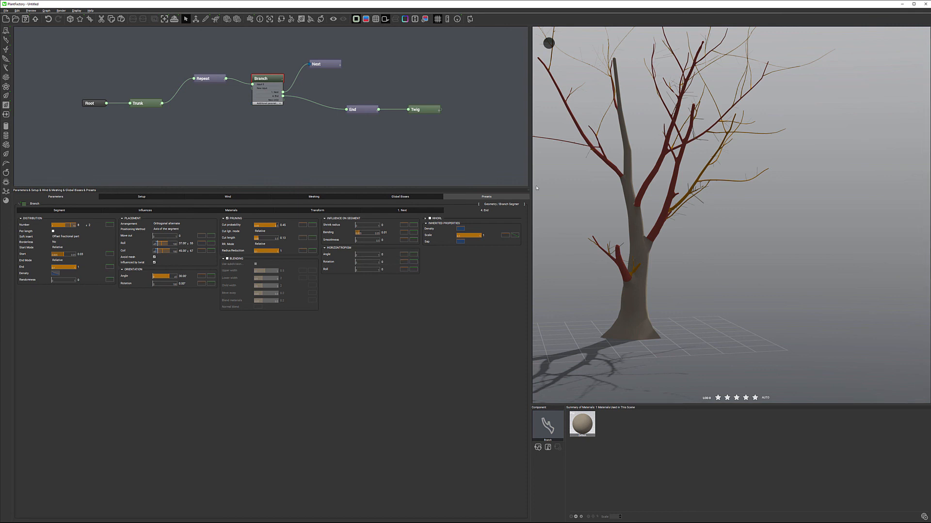
mouse_move(632, 202)
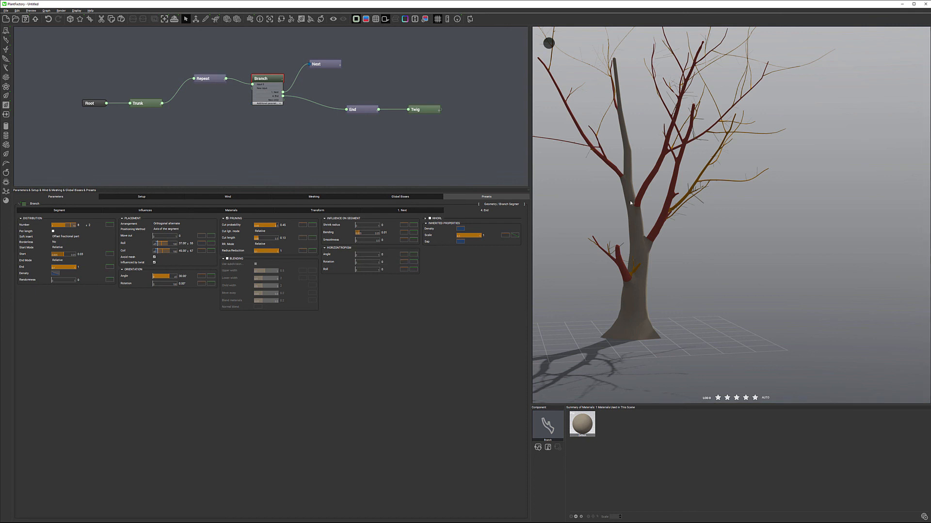